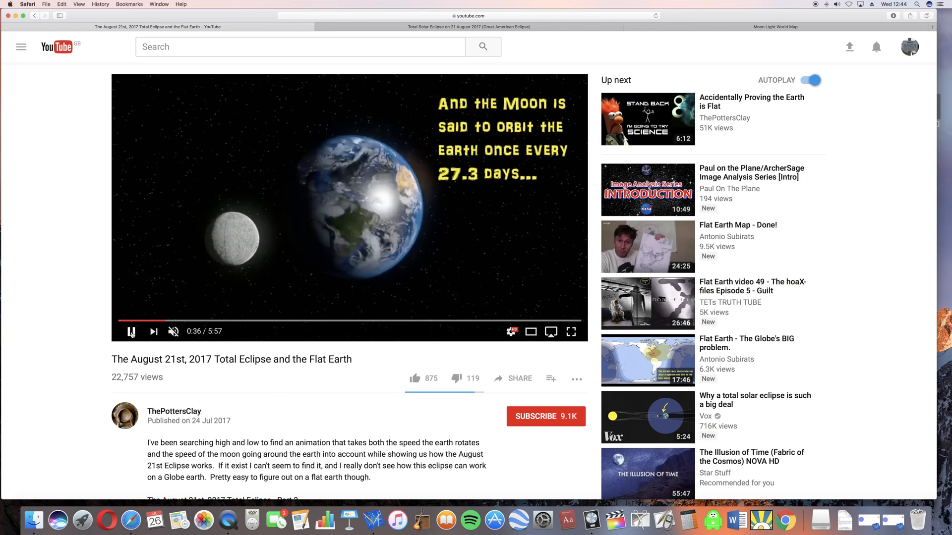
- Pause and resume the eclipse video, stopping at 0:39 on the moon-orbit animation
click(131, 332)
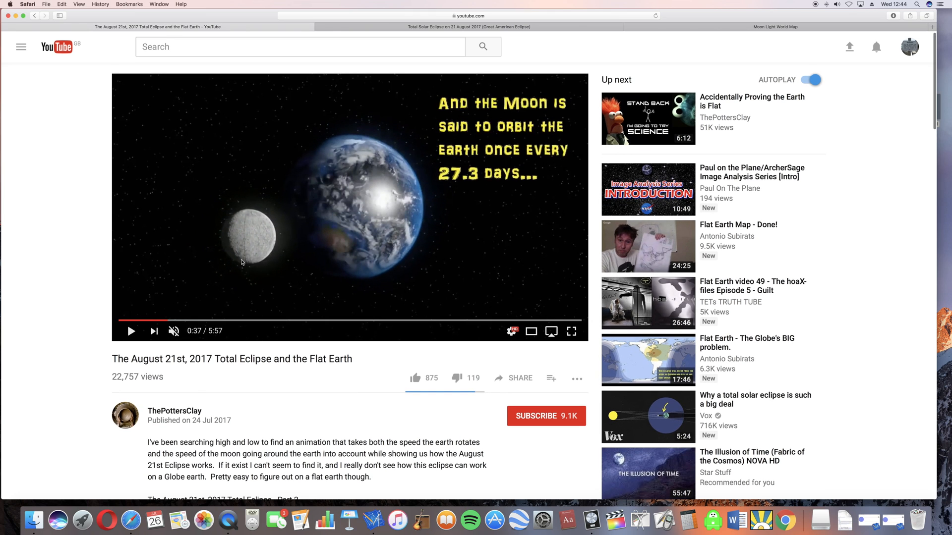
mouse_move(276, 269)
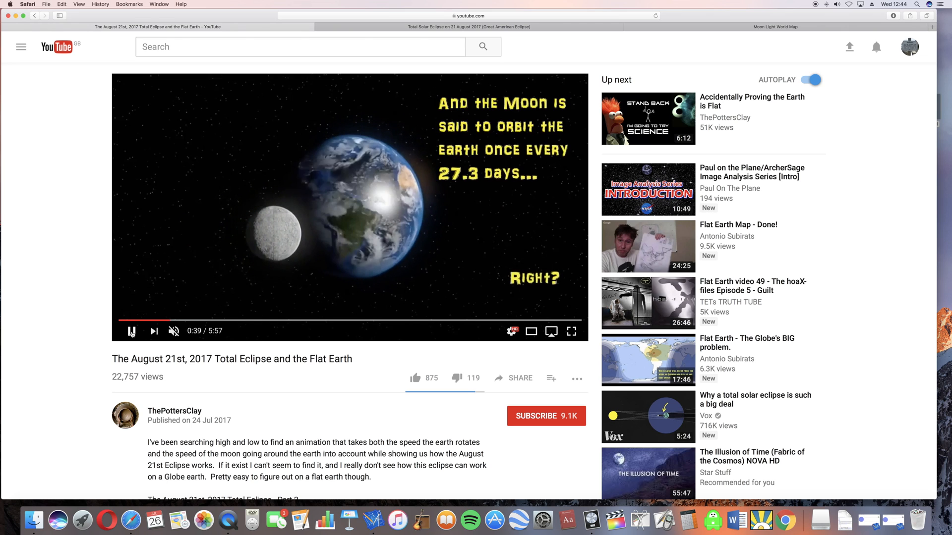
click(131, 331)
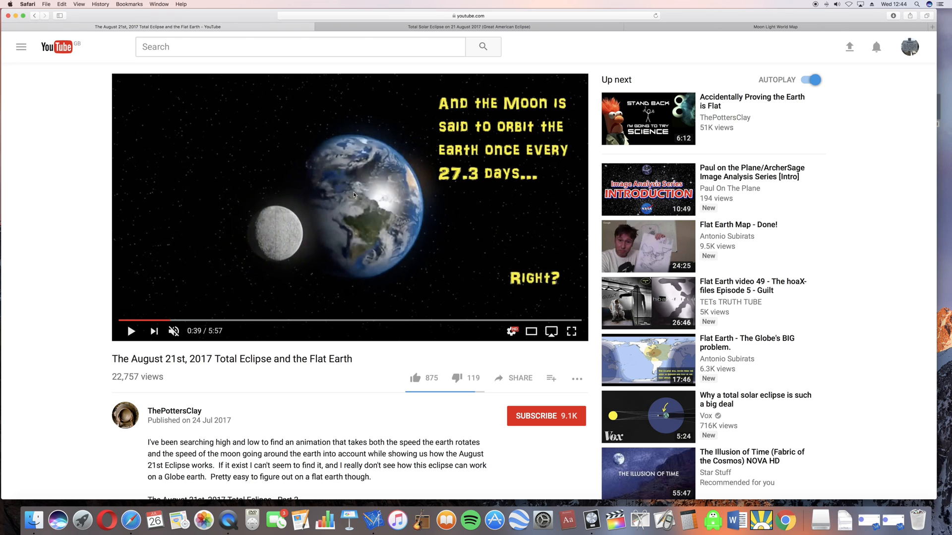
mouse_move(227, 294)
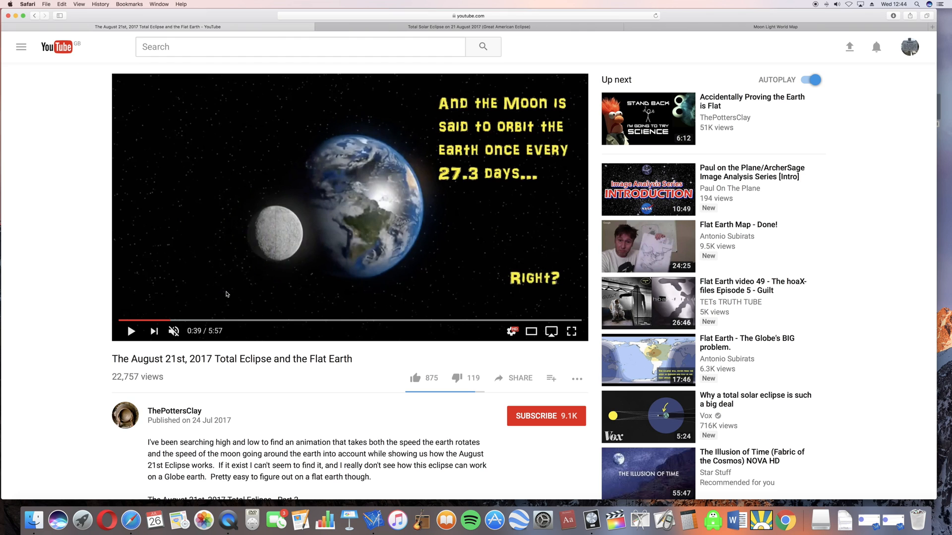
mouse_move(220, 322)
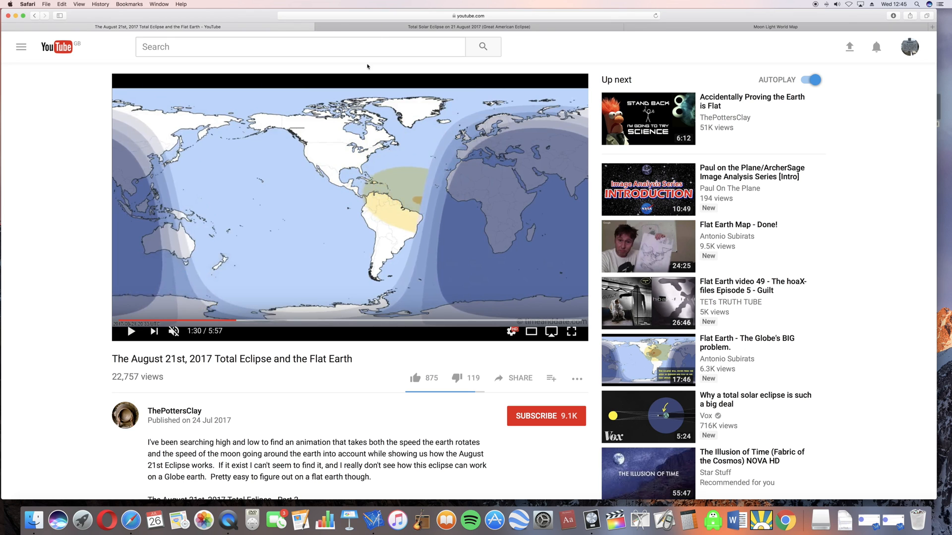
- Compare the Eclipse Shadow Path and Moon Light World Map pages, both at 20:00 UTC
click(468, 26)
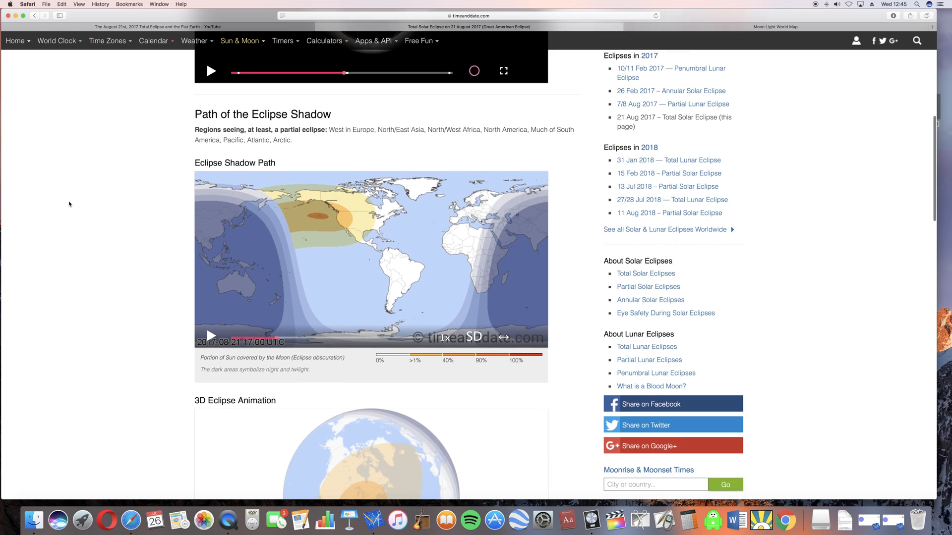
scroll(down, 3)
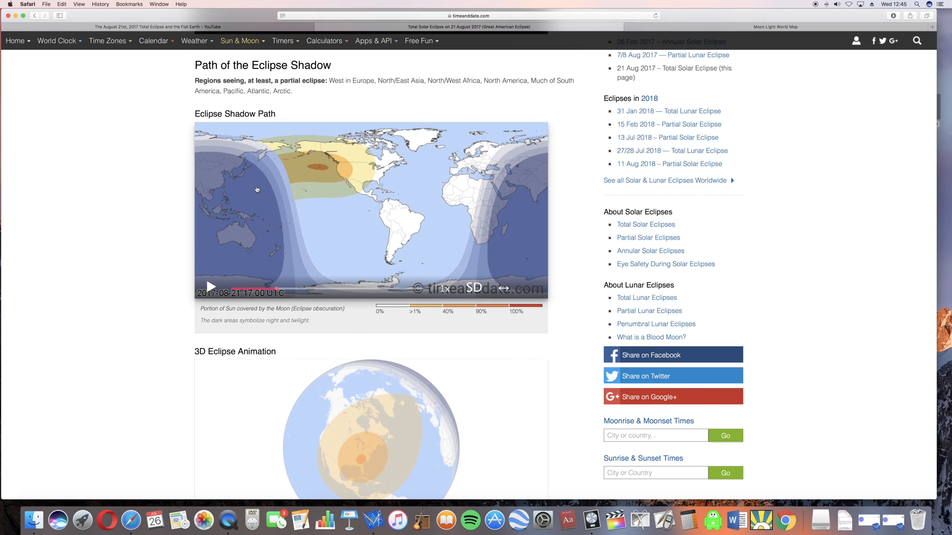
mouse_move(321, 169)
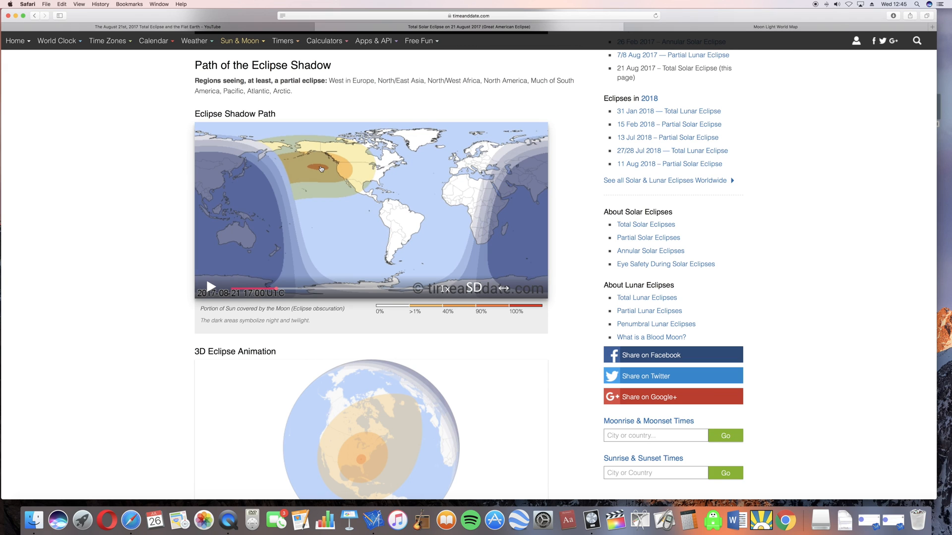
mouse_move(314, 168)
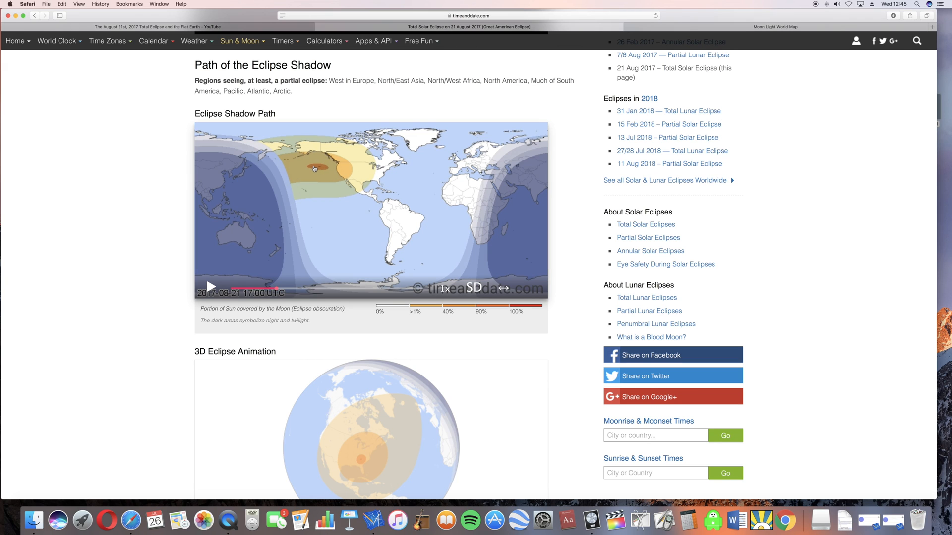
click(774, 27)
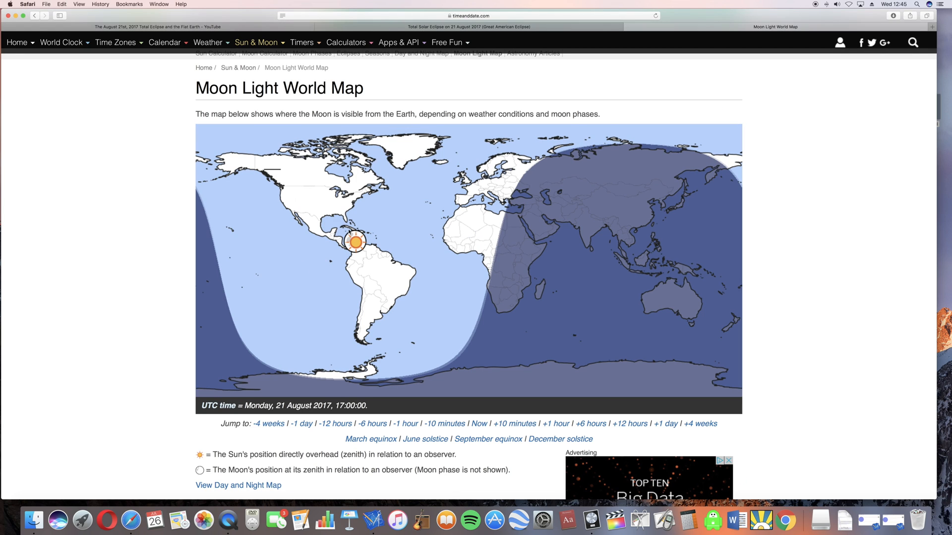
mouse_move(354, 248)
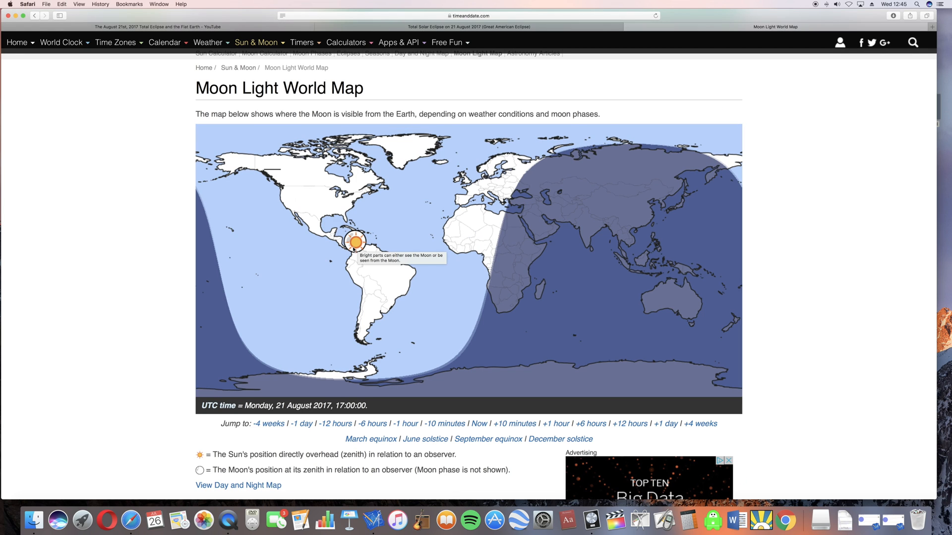
mouse_move(473, 44)
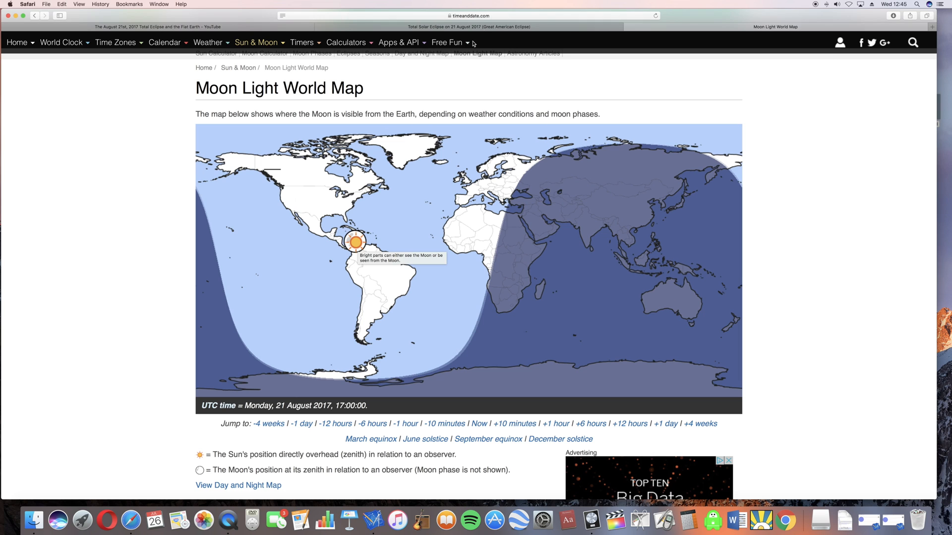
click(467, 26)
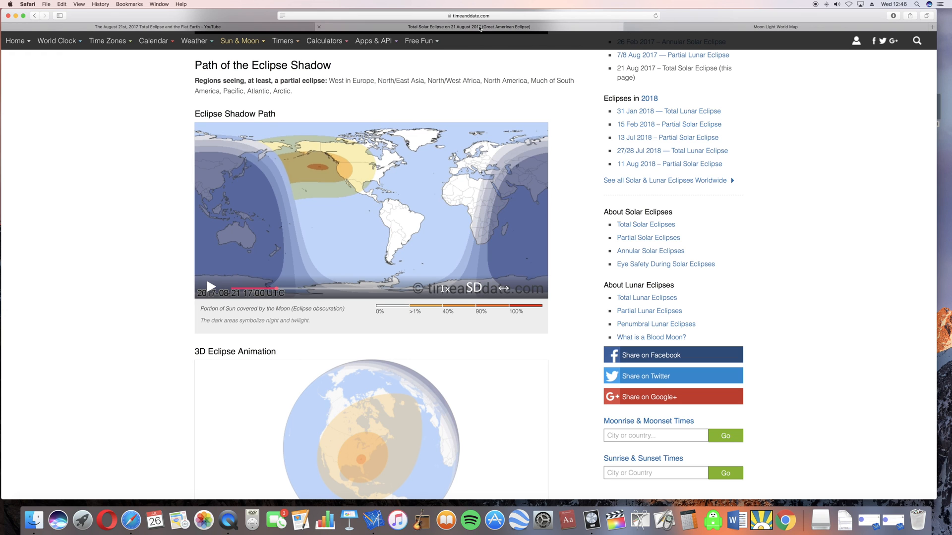
mouse_move(685, 31)
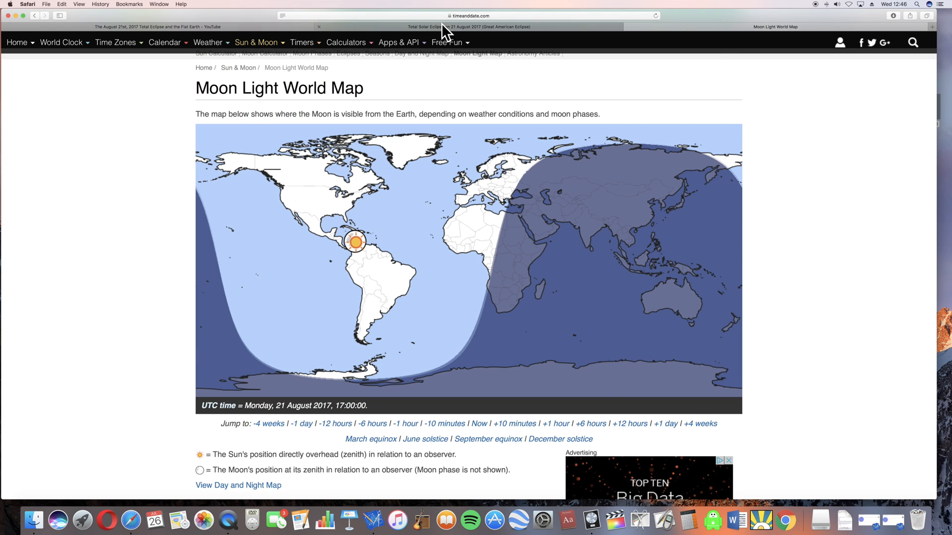
click(467, 27)
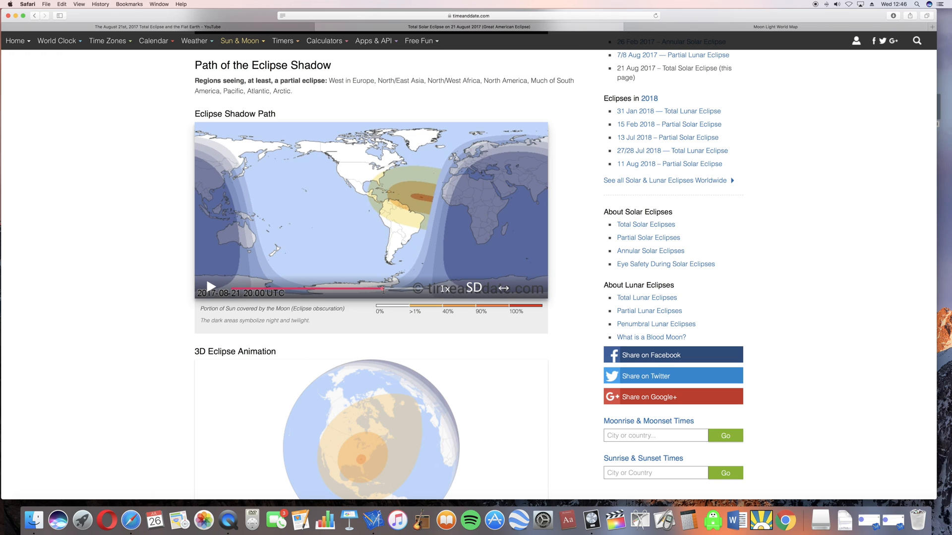
mouse_move(280, 179)
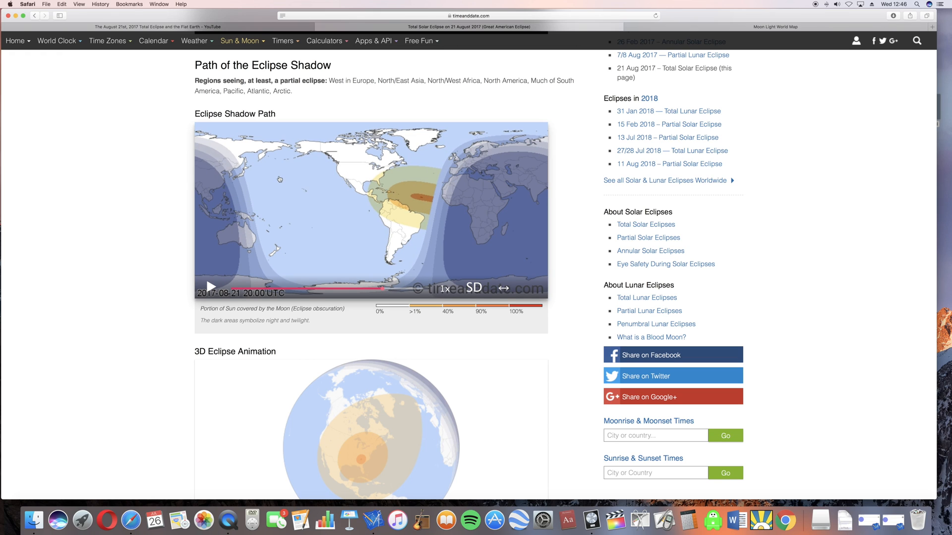
mouse_move(424, 193)
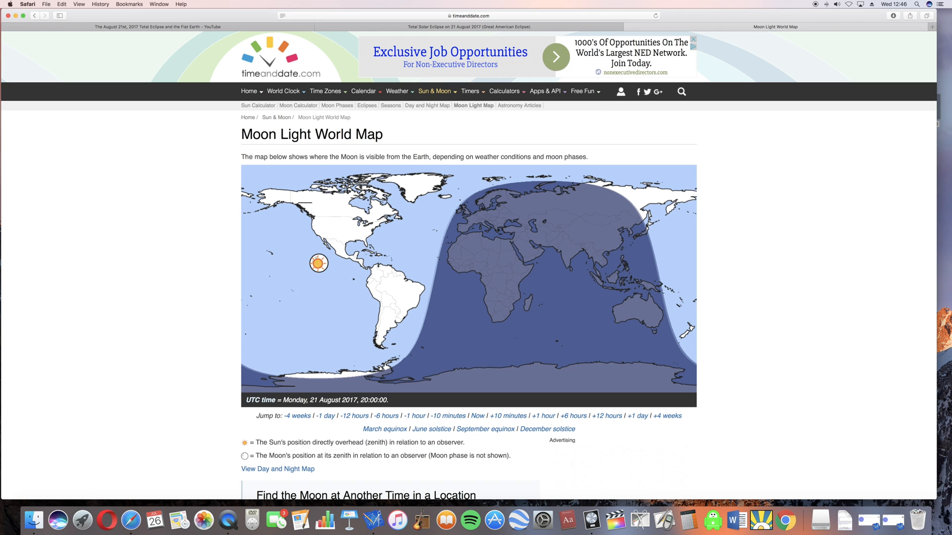
scroll(down, 3)
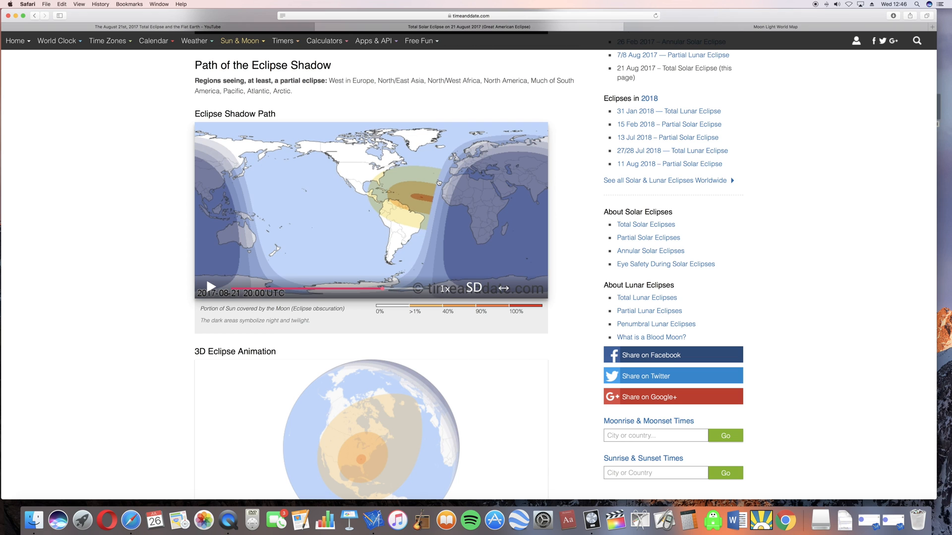
mouse_move(247, 104)
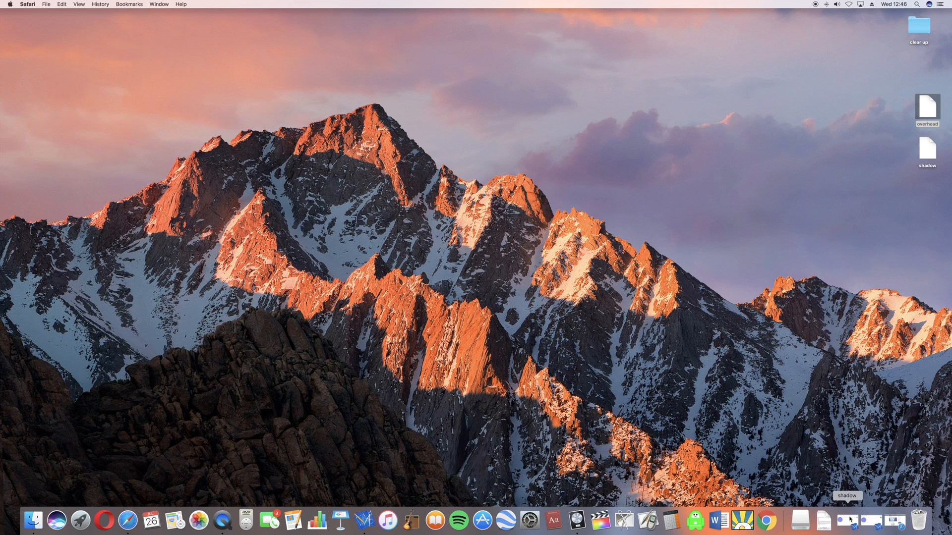
- Open the overhead diagram and drag the moon onto the lower orange line, near (128.3, -14.5)
double_click(927, 103)
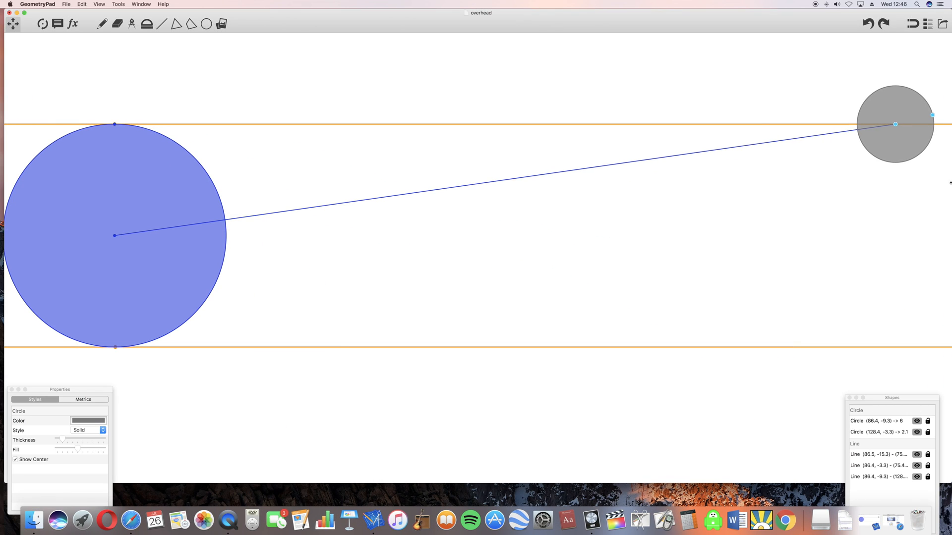
mouse_move(900, 151)
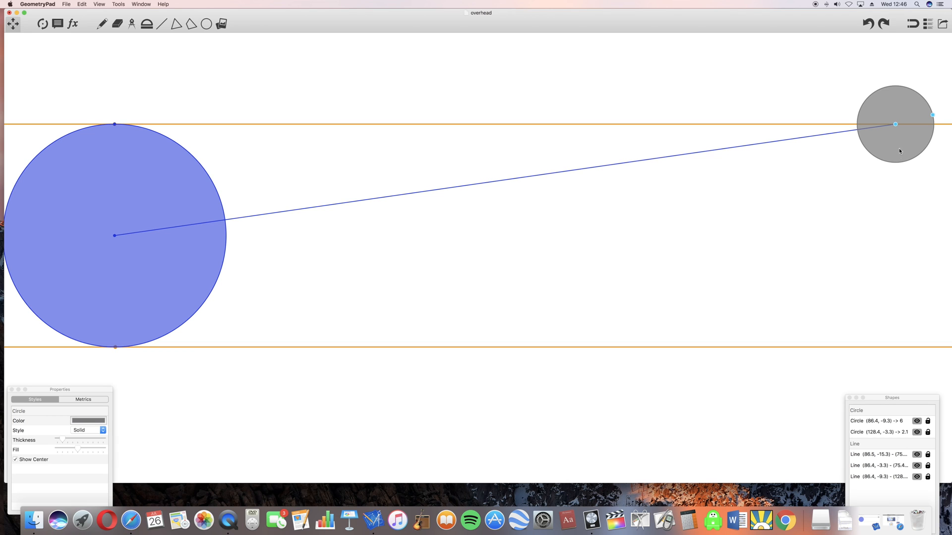
drag(895, 125, 900, 171)
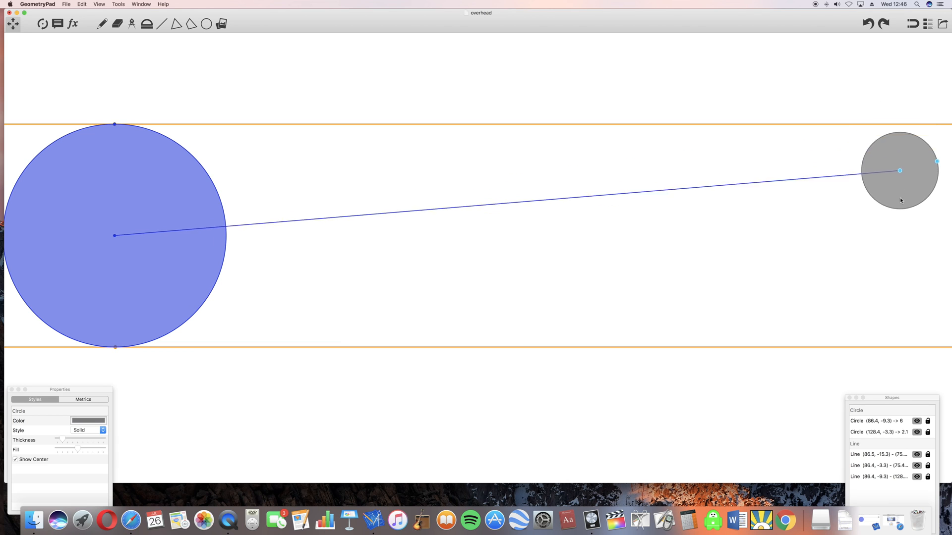
drag(900, 170, 893, 340)
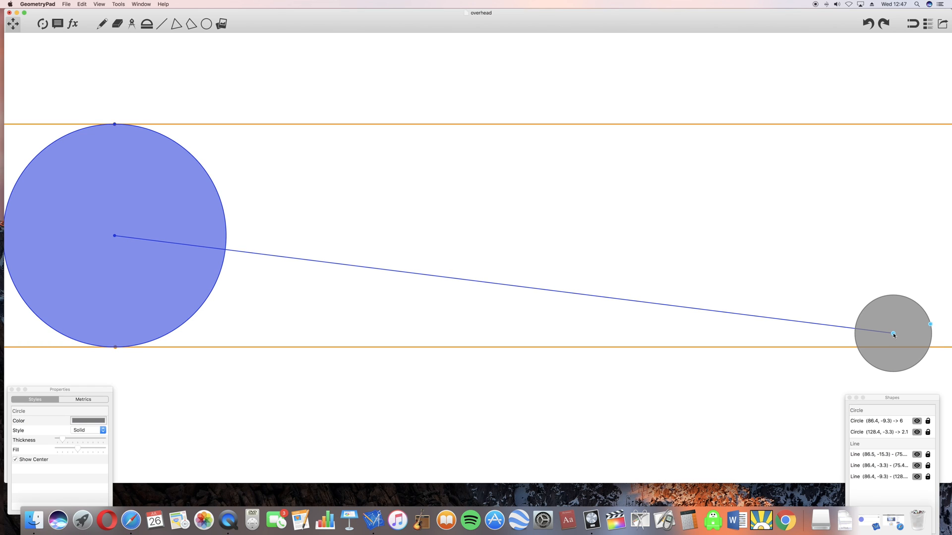
drag(892, 335, 892, 328)
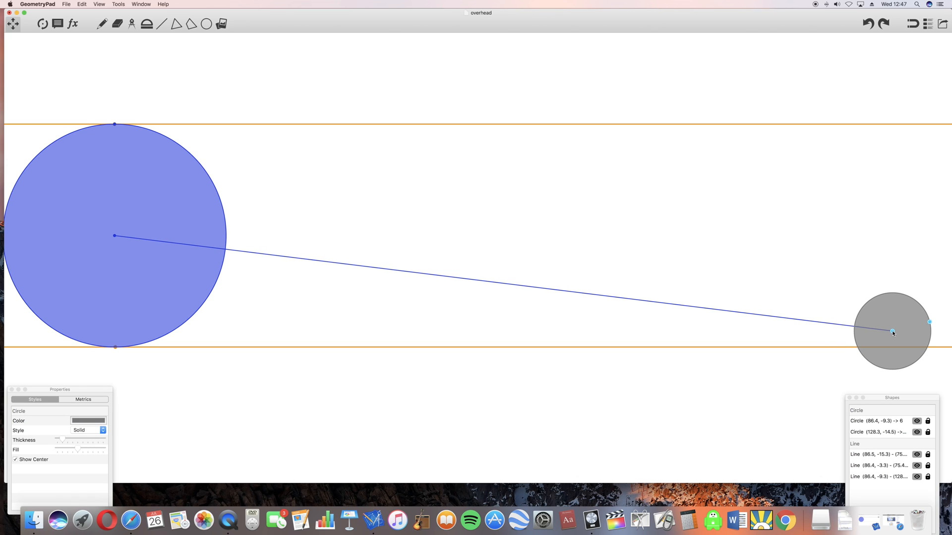
mouse_move(803, 129)
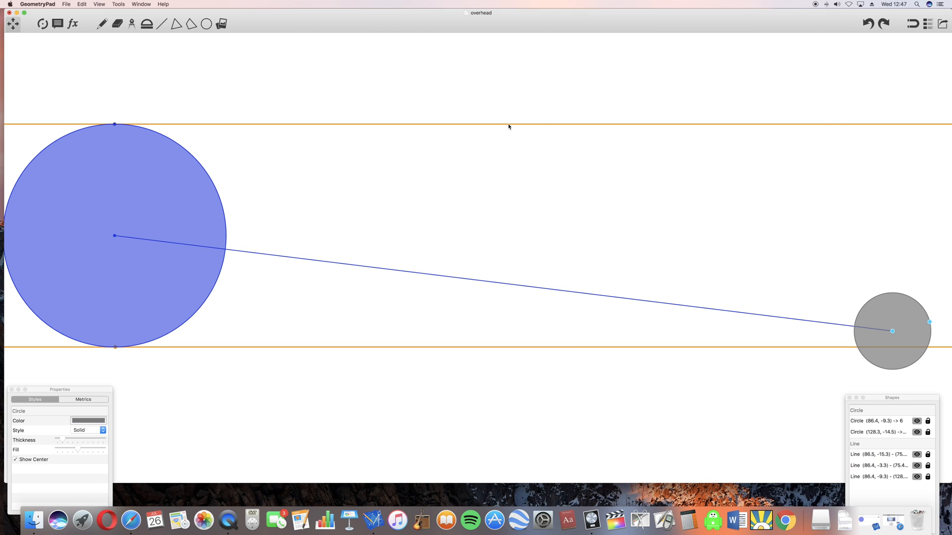
mouse_move(519, 126)
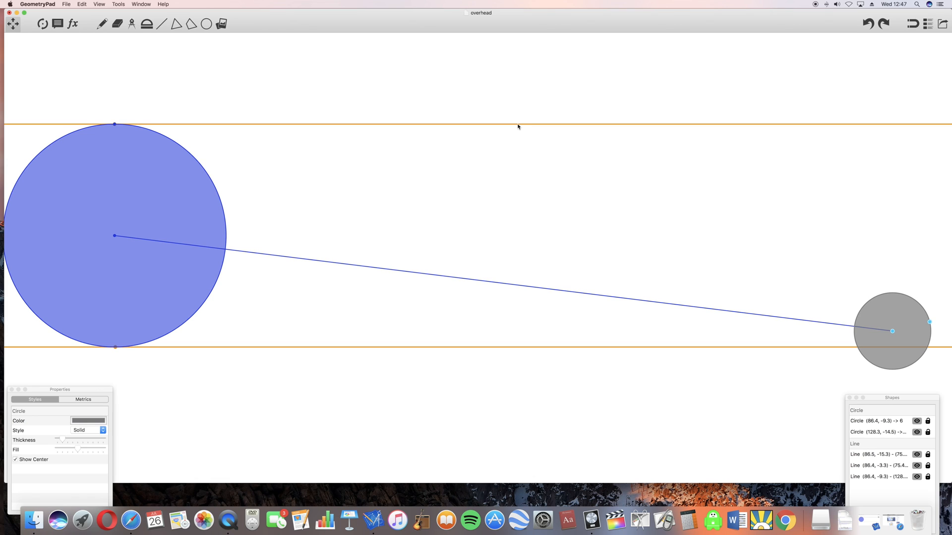
mouse_move(499, 125)
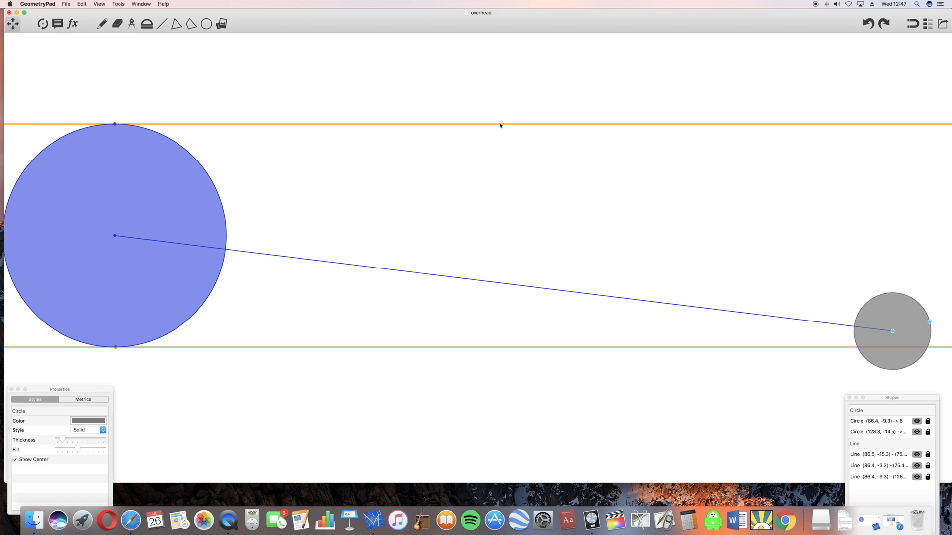
mouse_move(489, 351)
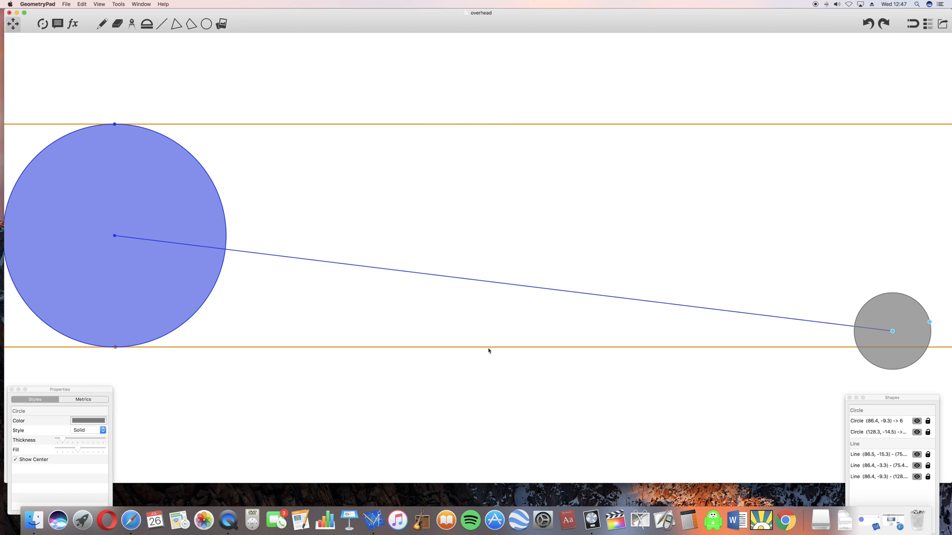
mouse_move(490, 348)
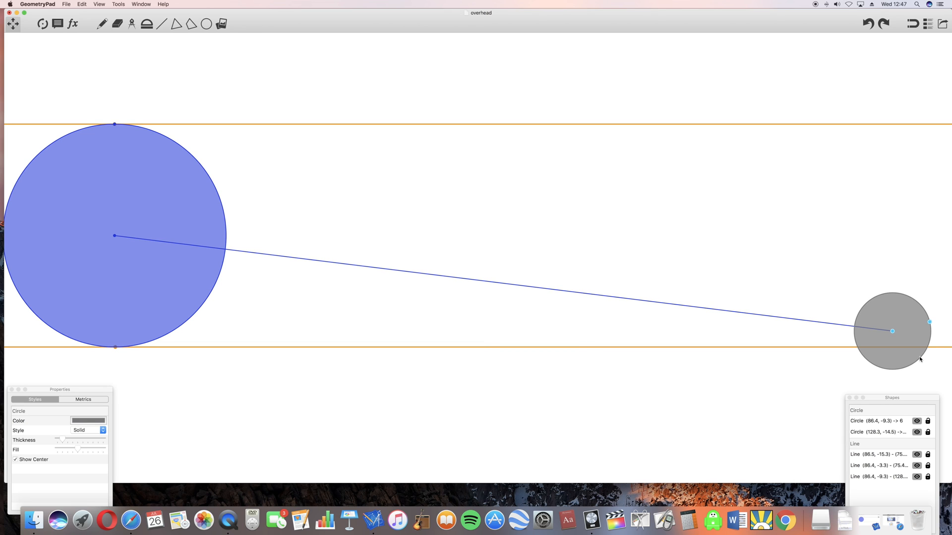
- Drag the moon below the lower orange line, then up level with Earth's centre
drag(892, 331, 892, 309)
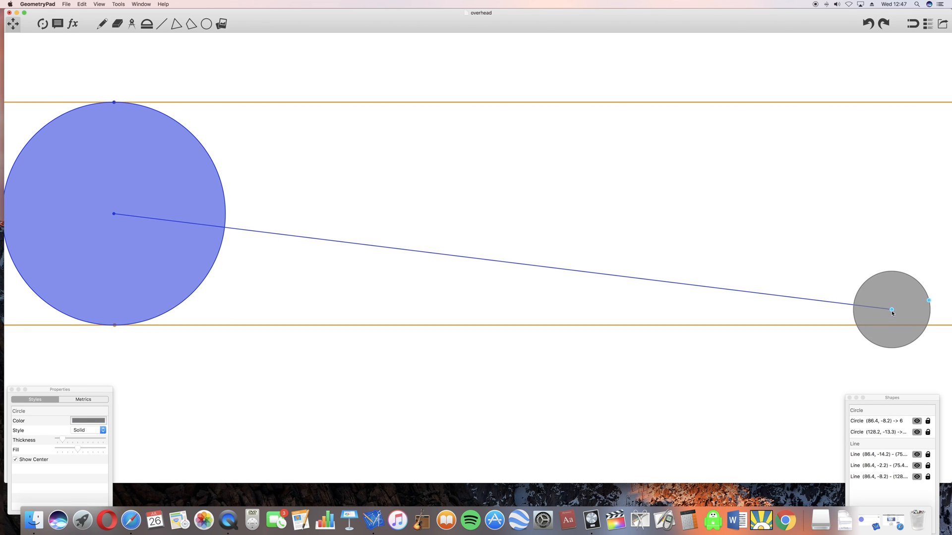
drag(891, 310, 880, 374)
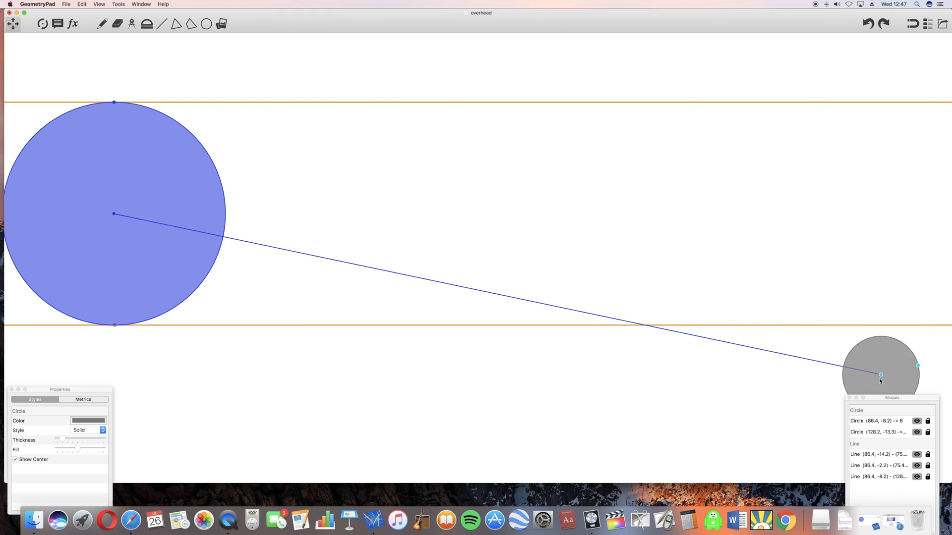
drag(880, 375, 878, 365)
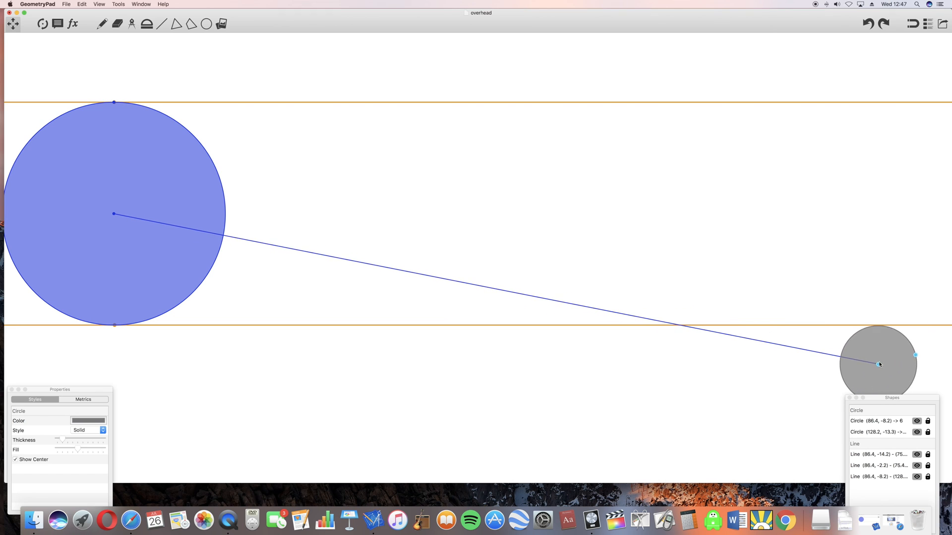
drag(878, 364, 883, 327)
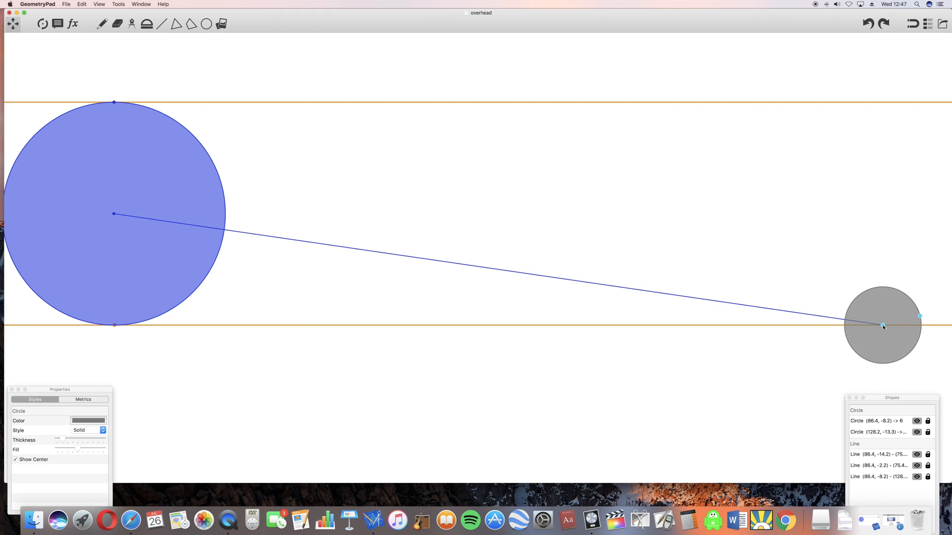
drag(883, 327, 882, 290)
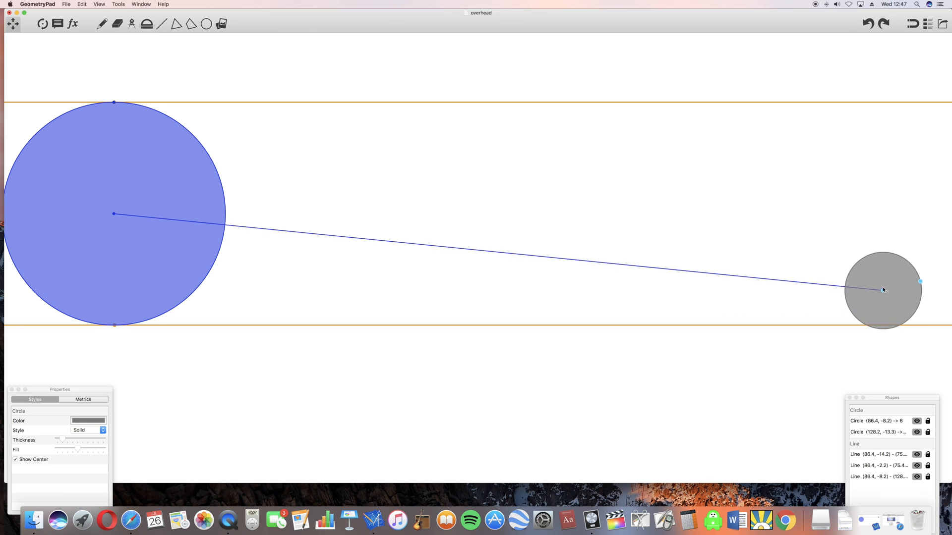
drag(882, 290, 882, 249)
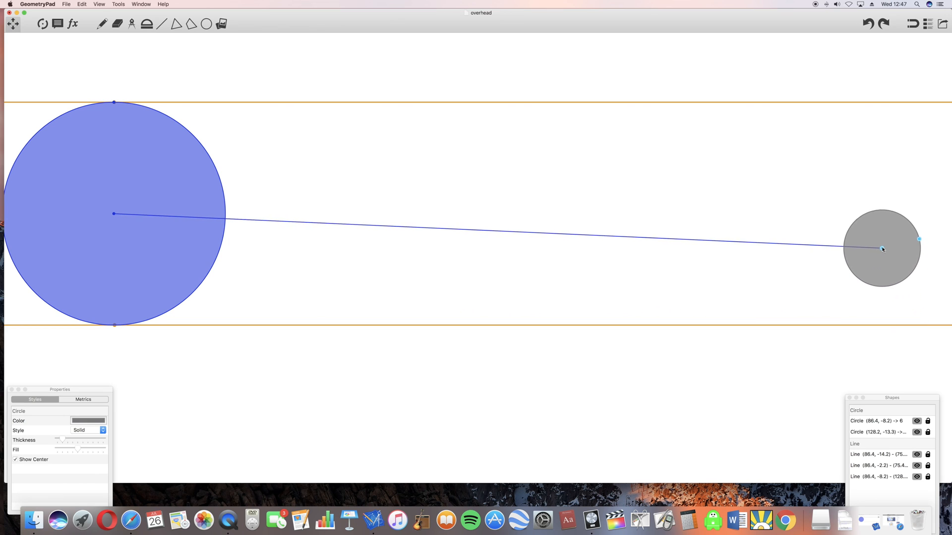
drag(881, 249, 881, 207)
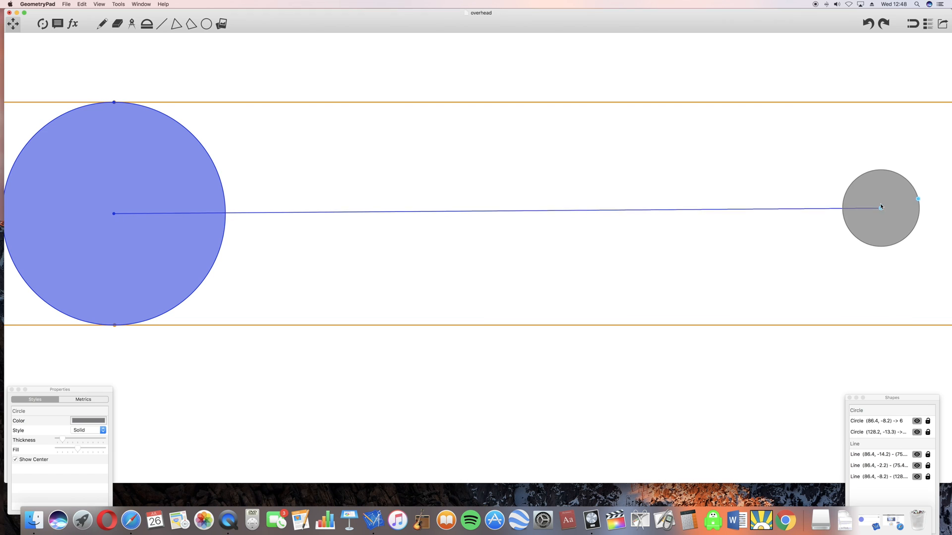
- Raise the moon above the upper orange line, then return it just above the lower line
drag(881, 206, 874, 134)
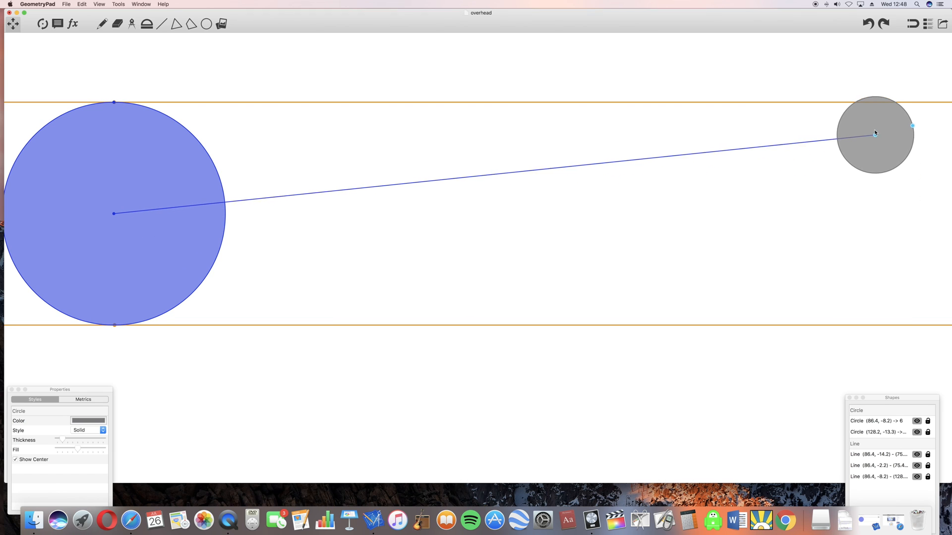
drag(874, 134, 860, 59)
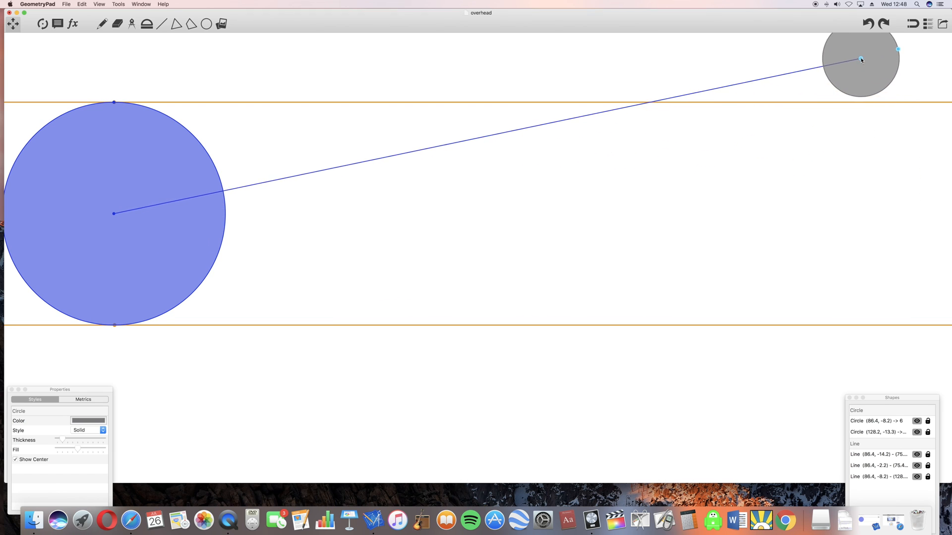
drag(860, 59, 869, 262)
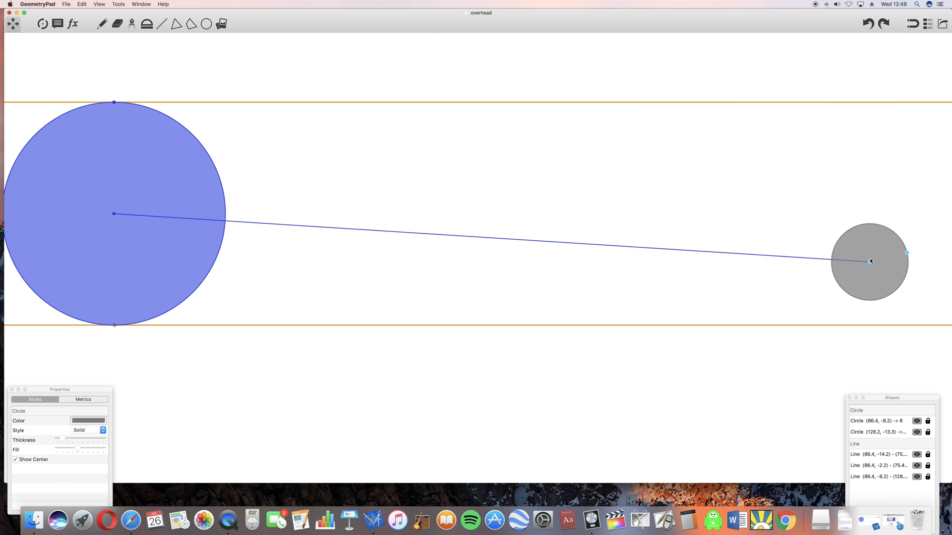
drag(870, 262, 884, 312)
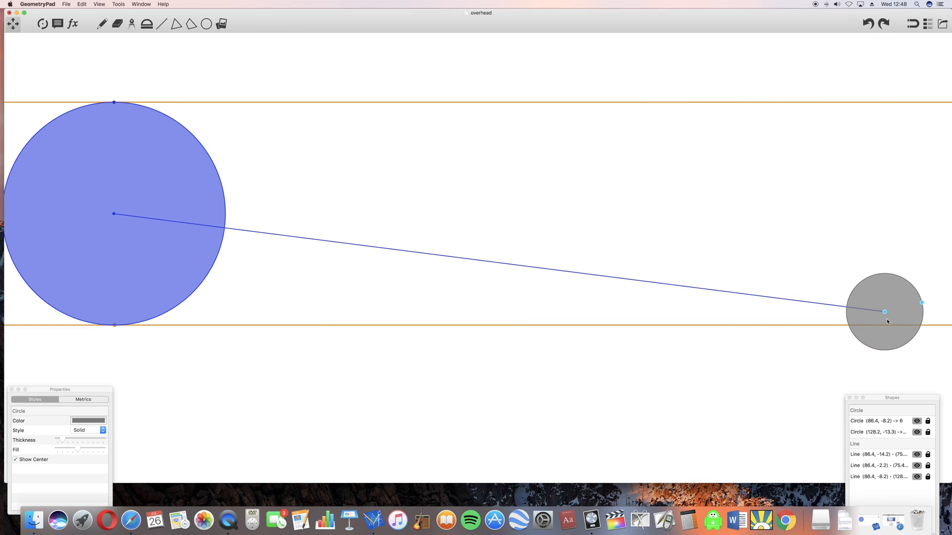
drag(884, 312, 887, 362)
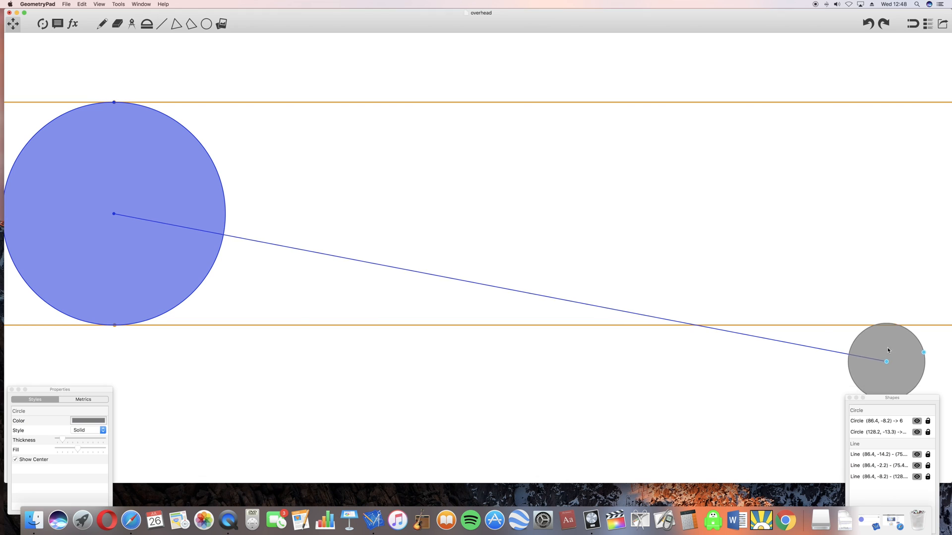
drag(887, 362, 887, 315)
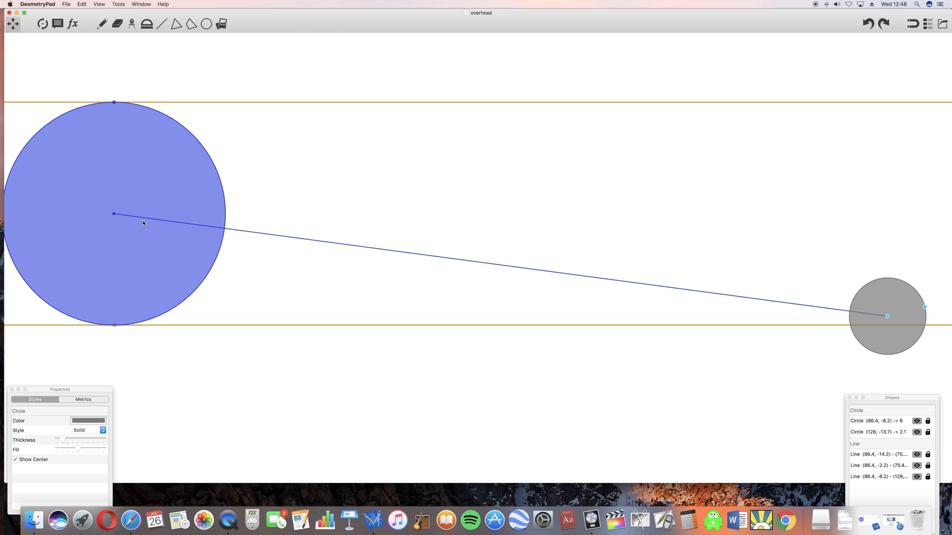
mouse_move(786, 284)
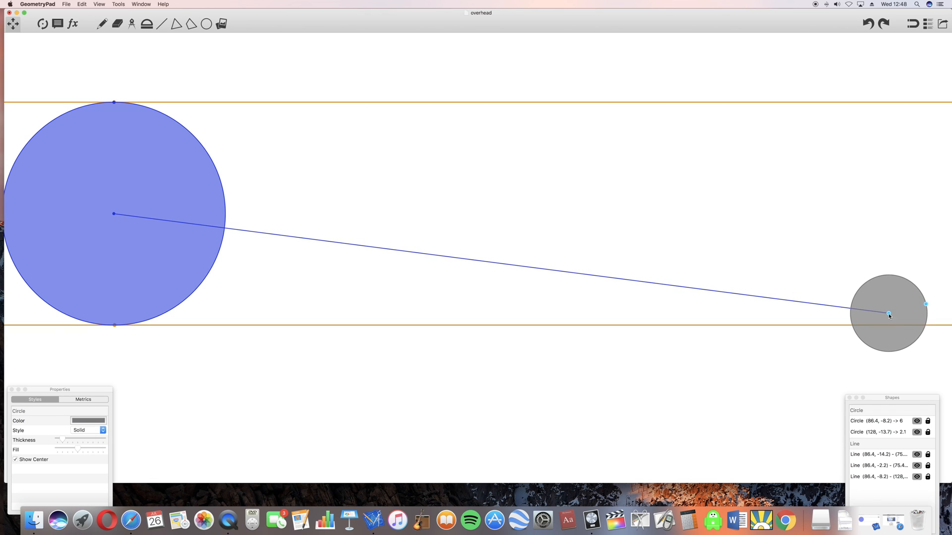
- Sweep the moon back and forth between the upper and lower orange lines, ending on the lower line
drag(887, 313, 887, 316)
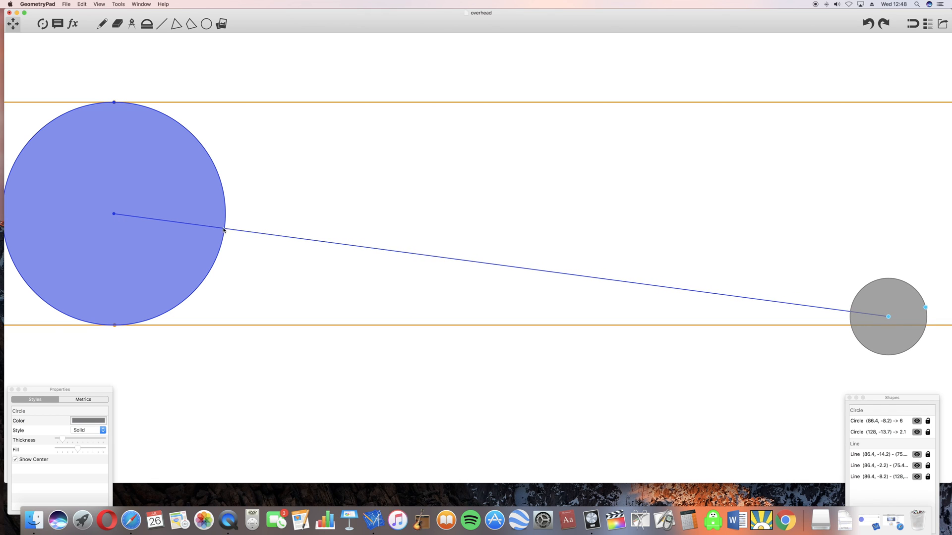
mouse_move(225, 231)
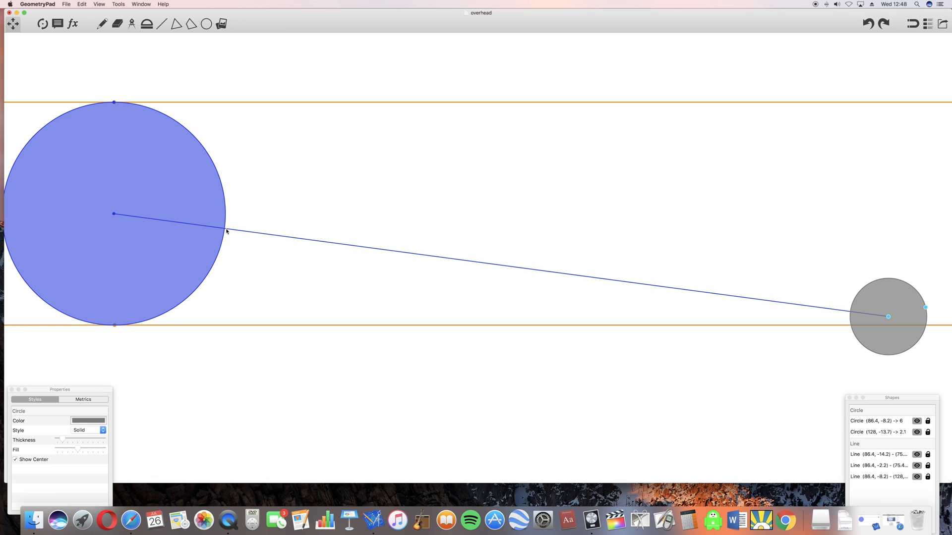
mouse_move(346, 243)
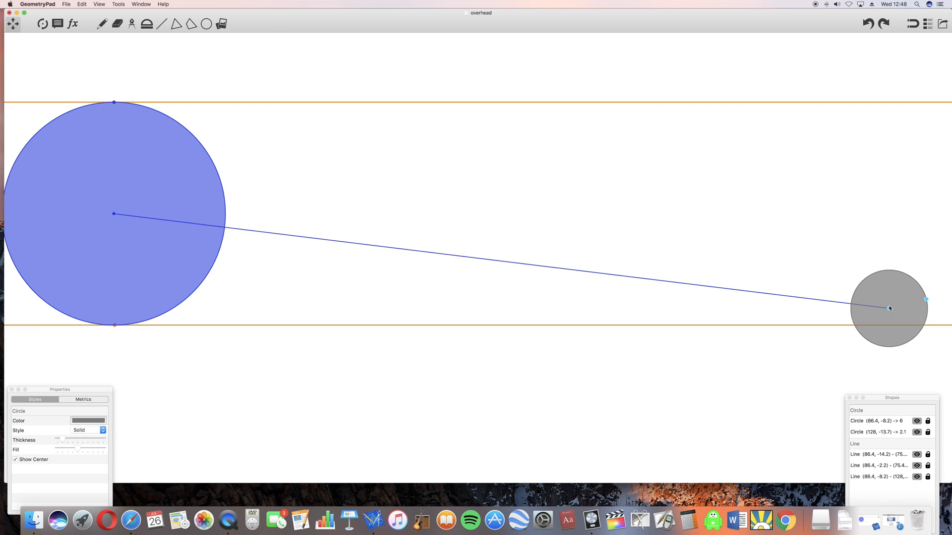
drag(889, 308, 893, 264)
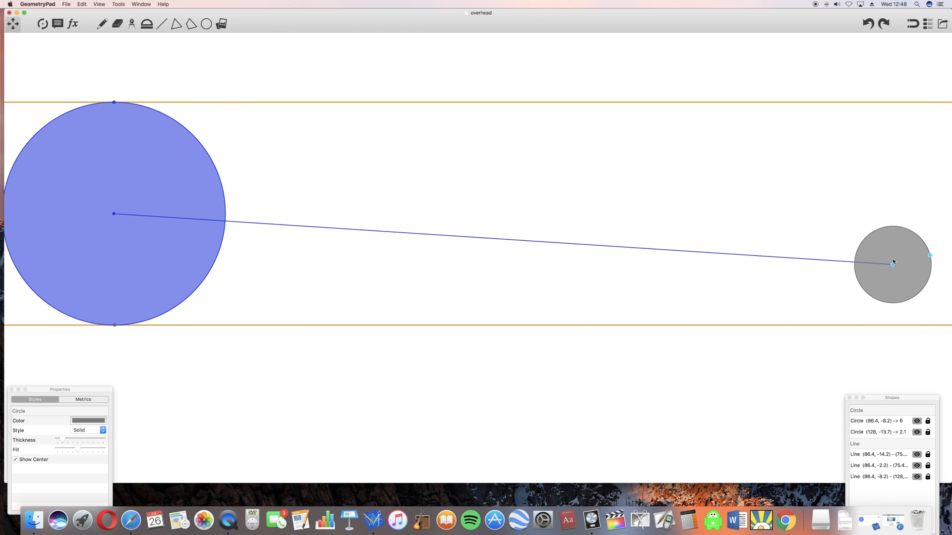
drag(893, 265, 867, 102)
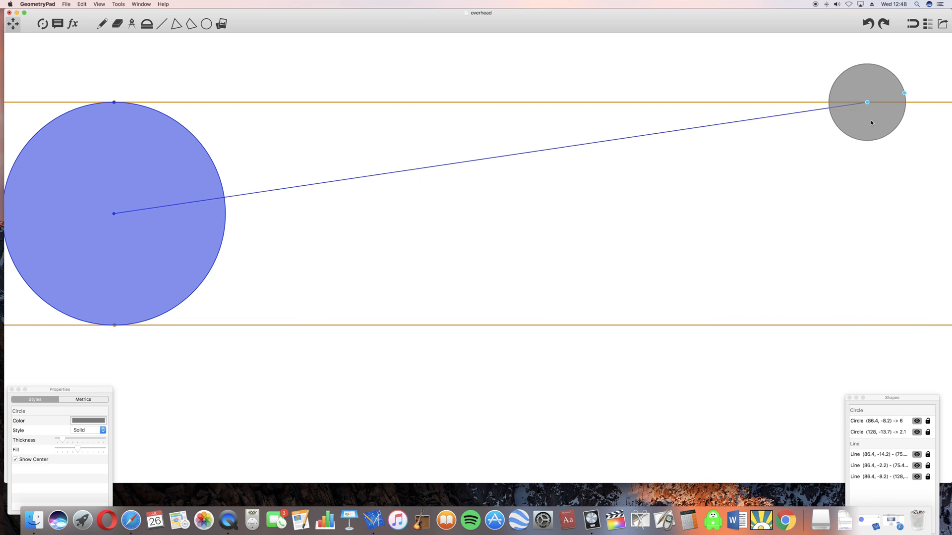
drag(867, 102, 883, 325)
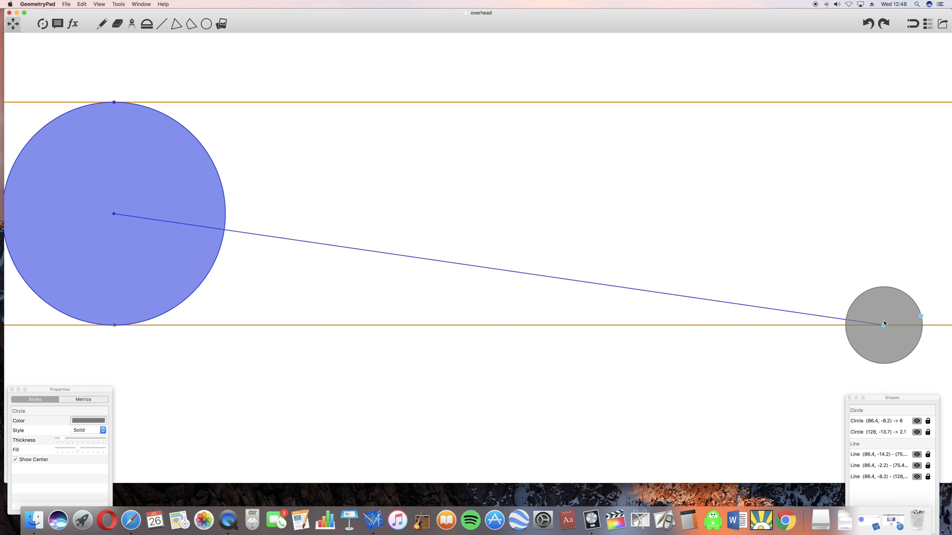
drag(883, 323, 870, 121)
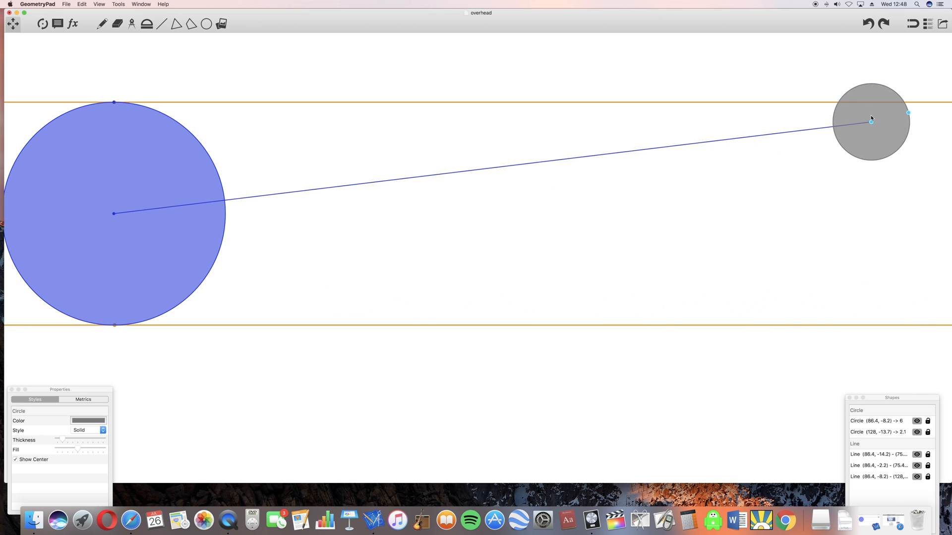
drag(871, 121, 873, 123)
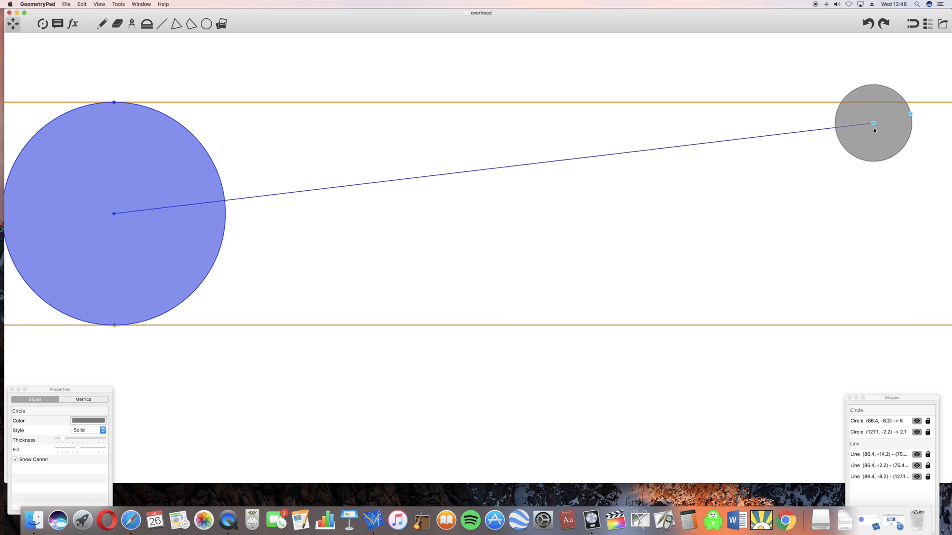
drag(872, 123, 868, 325)
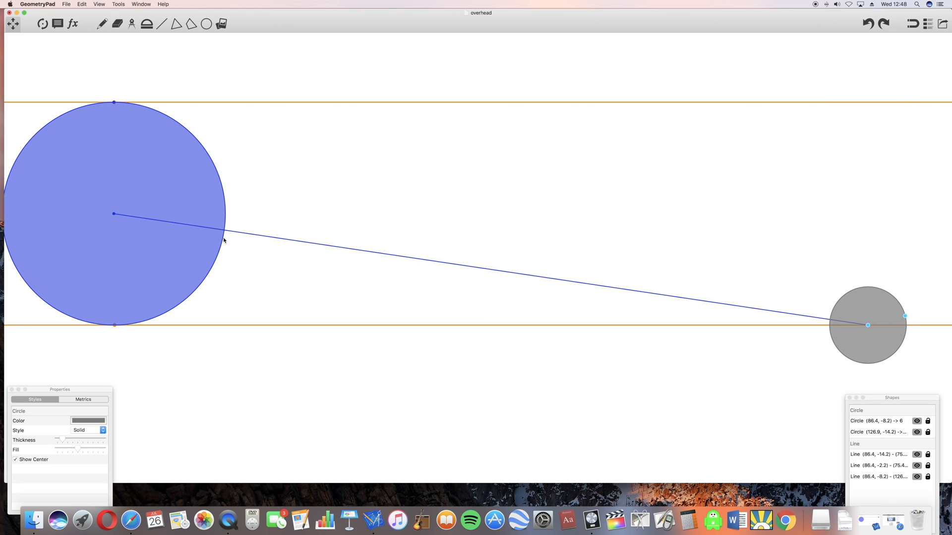
mouse_move(227, 216)
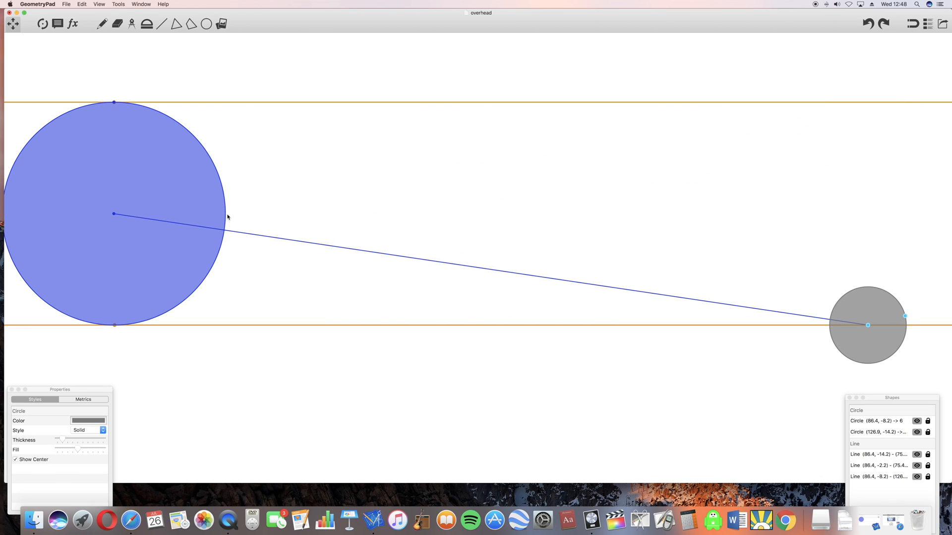
- Raise the moon to the upper boundary, drop it near the lower line, then settle it level with Earth's centre
drag(868, 325, 867, 310)
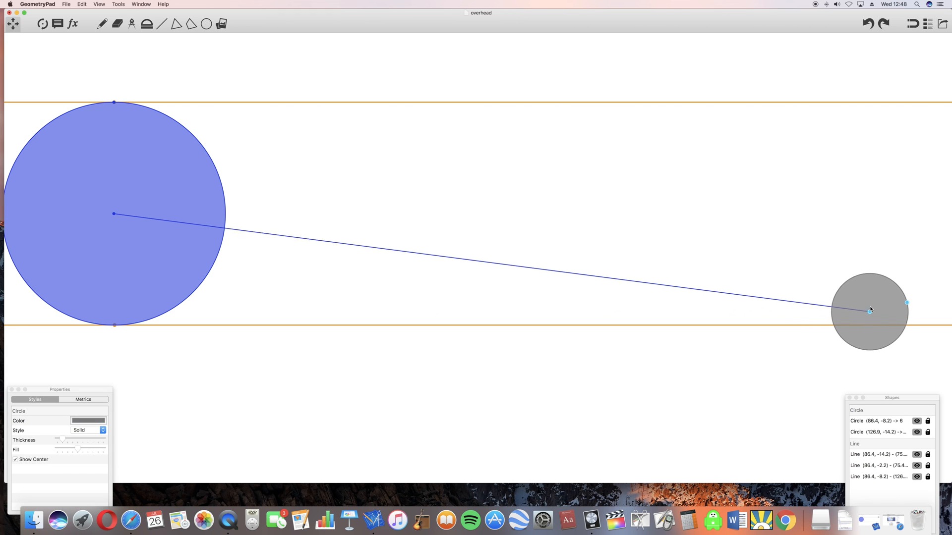
drag(869, 310, 864, 158)
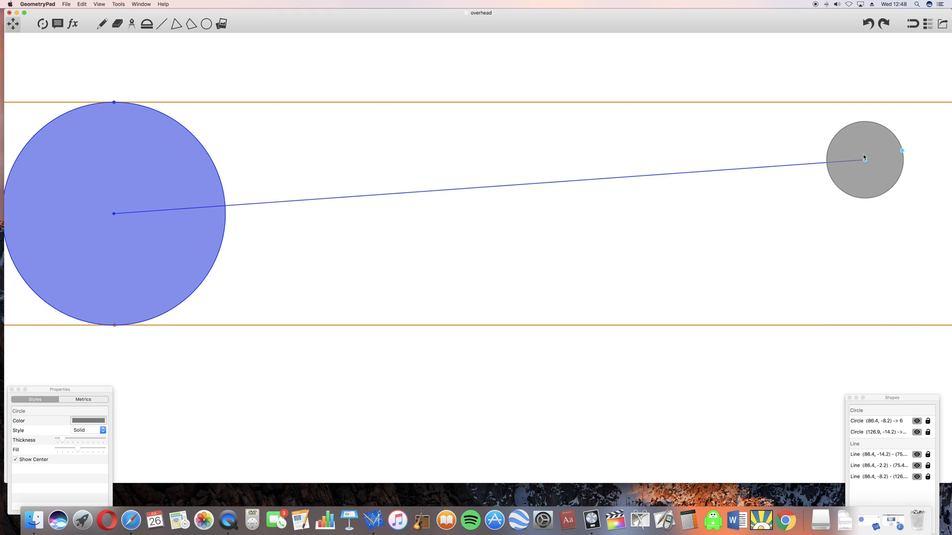
drag(864, 157, 862, 145)
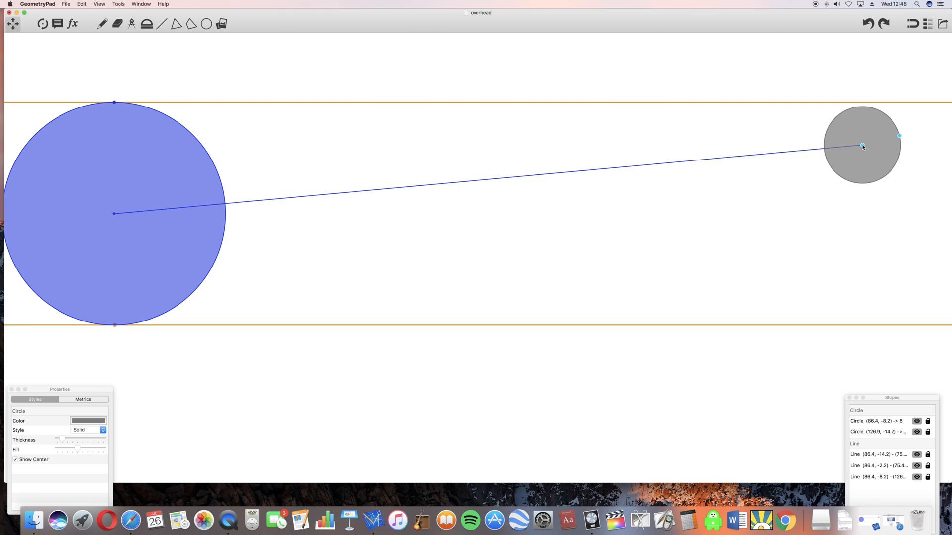
drag(862, 144, 860, 103)
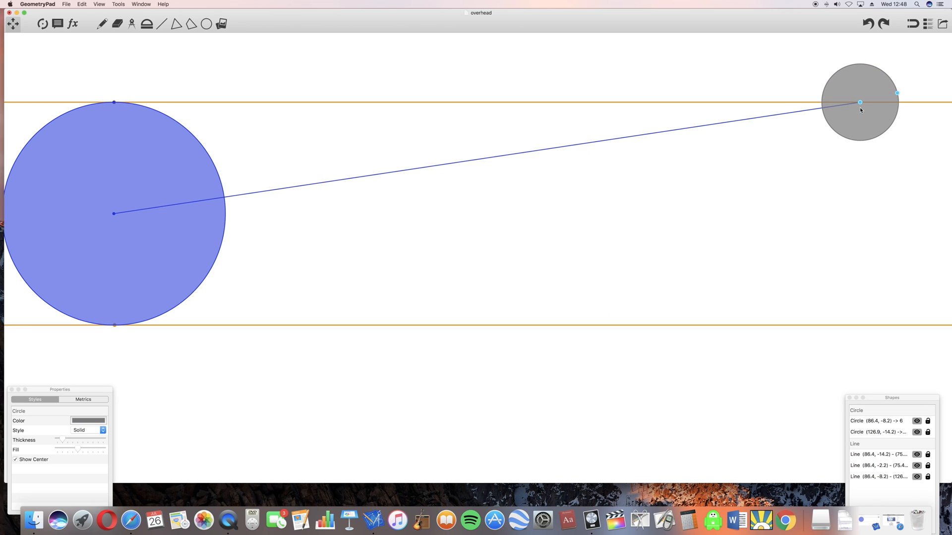
drag(860, 101, 868, 200)
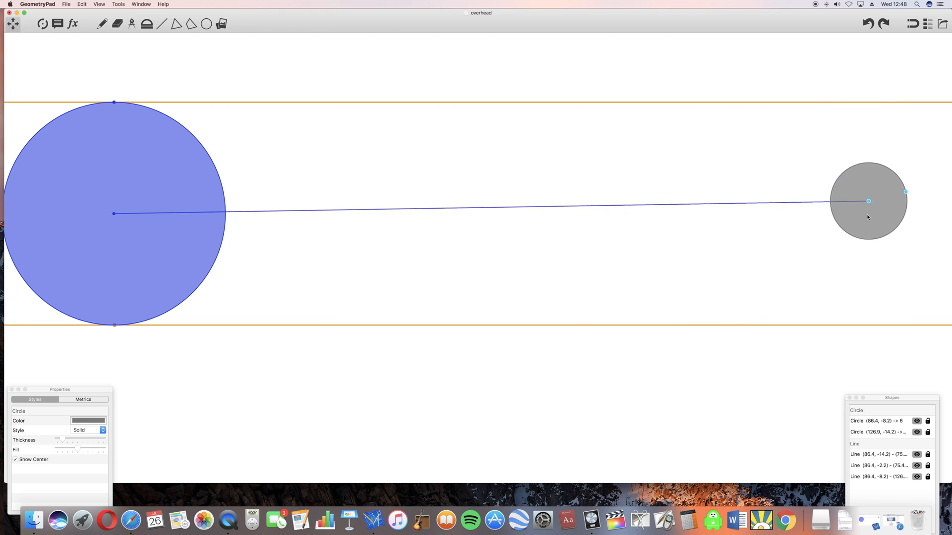
drag(869, 202, 881, 313)
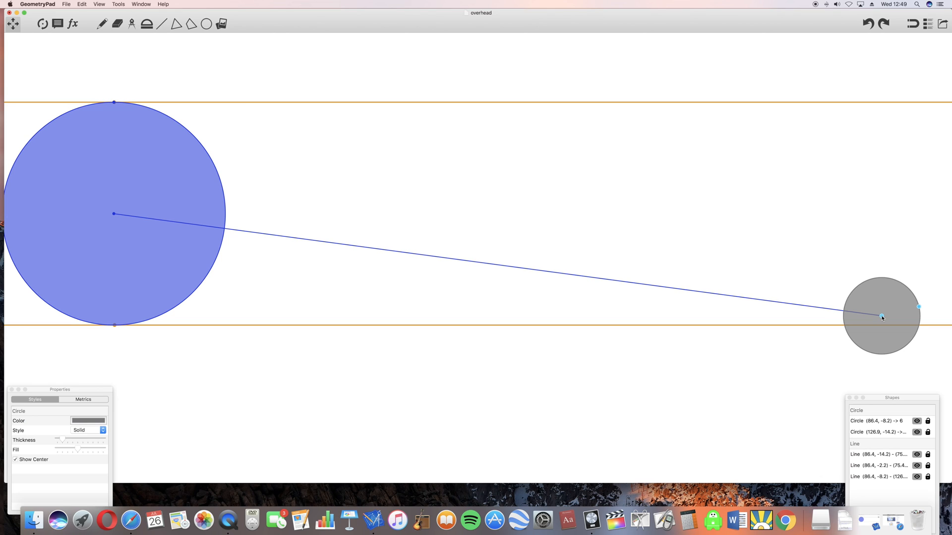
drag(881, 318, 884, 303)
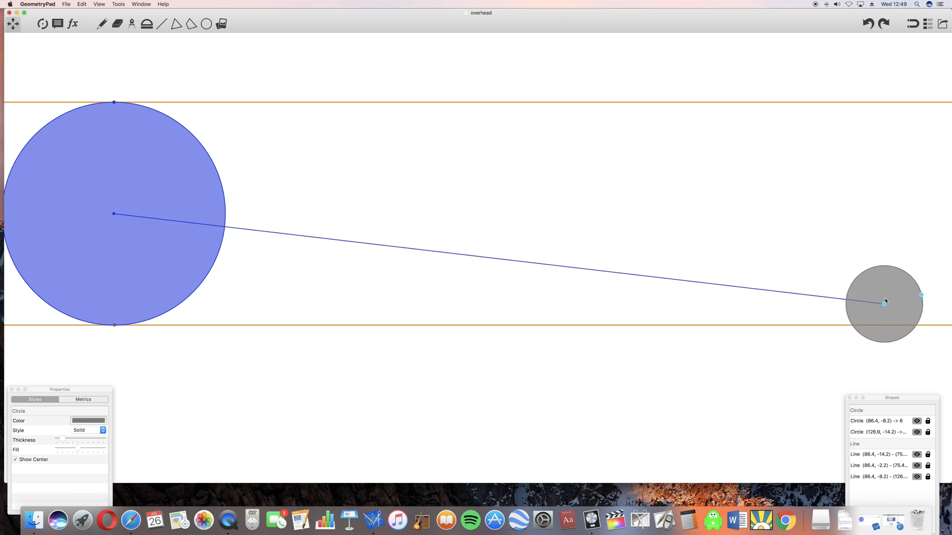
drag(884, 298, 877, 198)
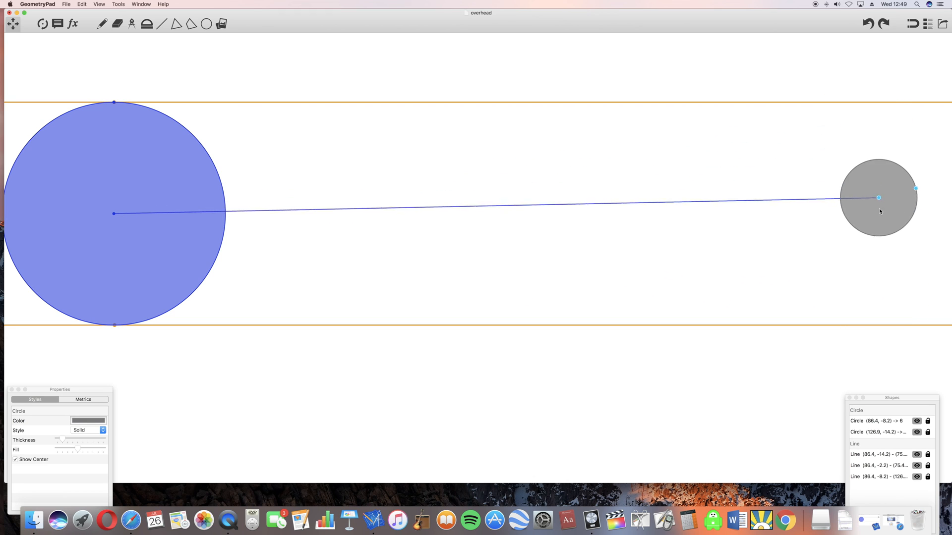
- Drag the overhead moon slightly down from Earth's centre level
drag(878, 197, 878, 242)
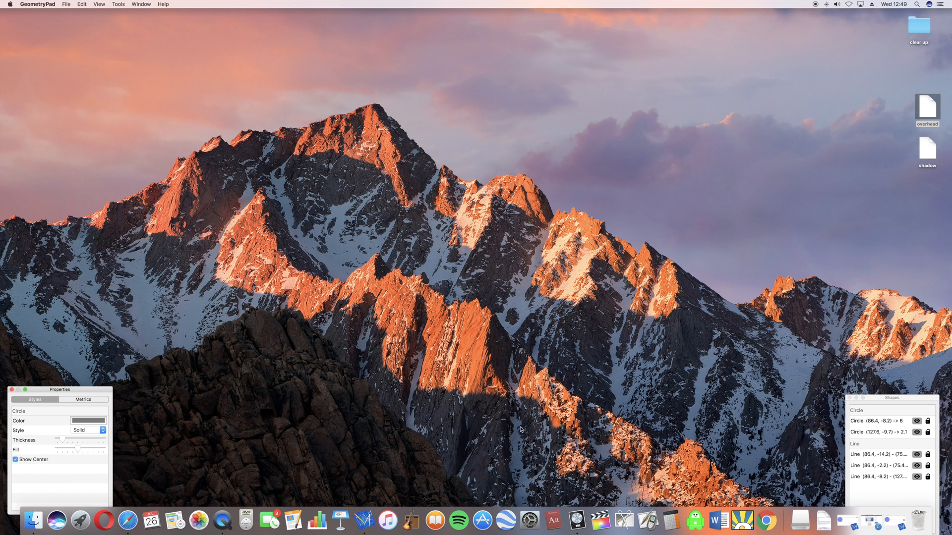
mouse_move(845, 520)
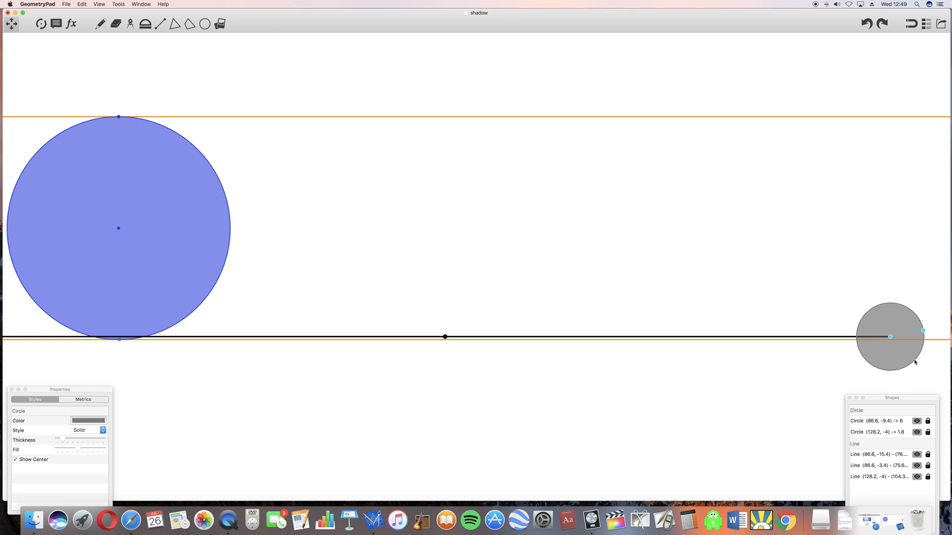
- In the shadow diagram, raise the moon so its shadow line cuts Earth, then lower it below the bottom boundary
drag(889, 337, 889, 327)
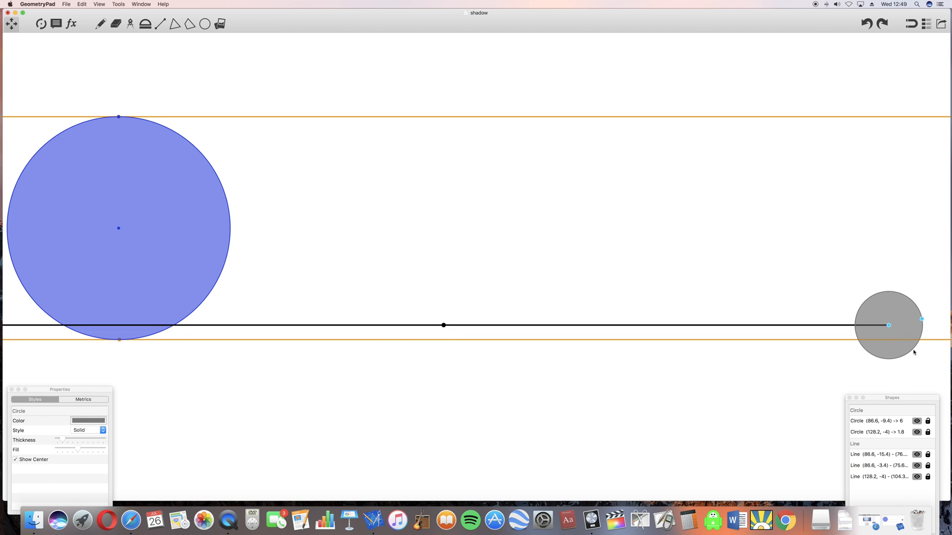
drag(888, 326, 888, 289)
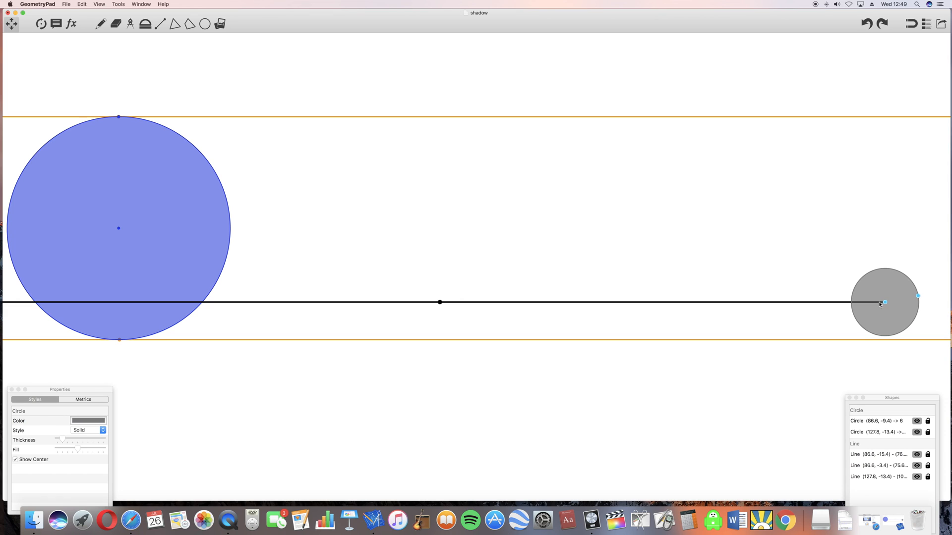
mouse_move(881, 305)
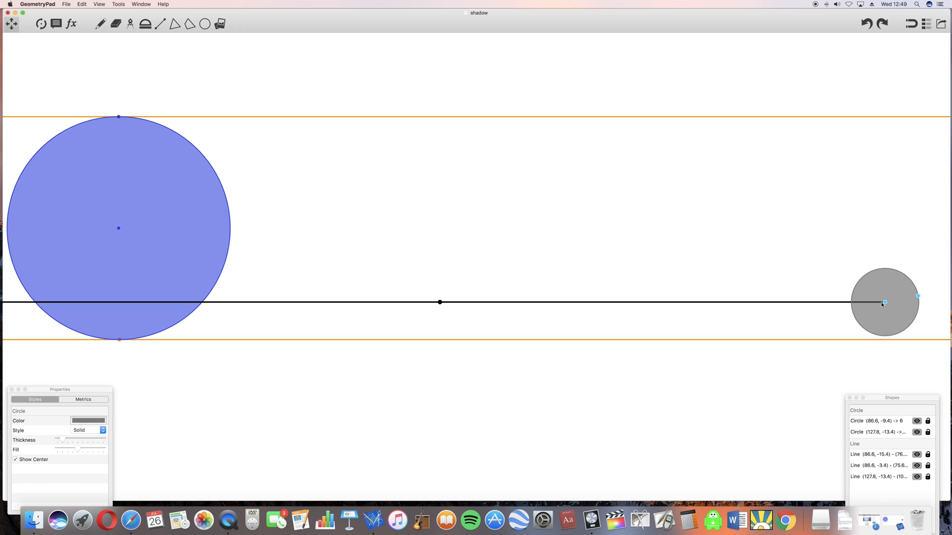
mouse_move(843, 305)
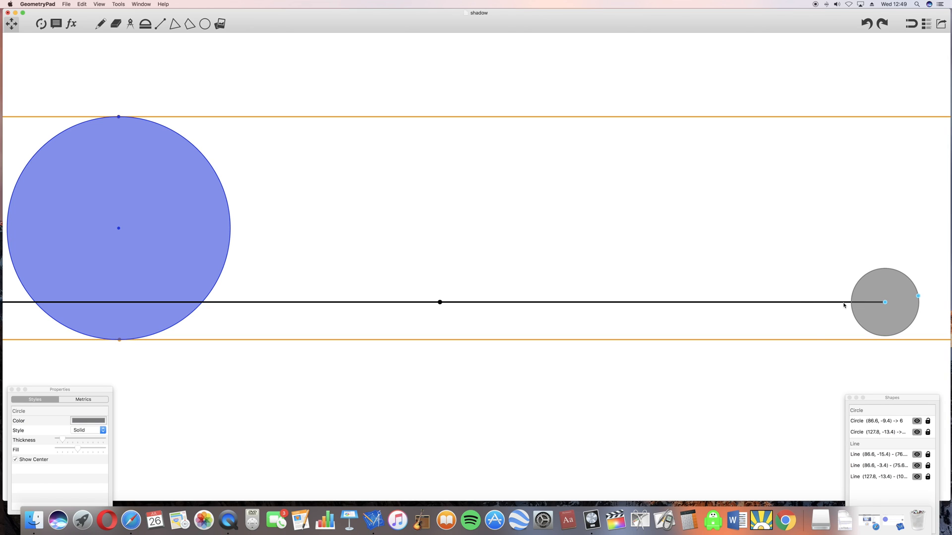
mouse_move(449, 306)
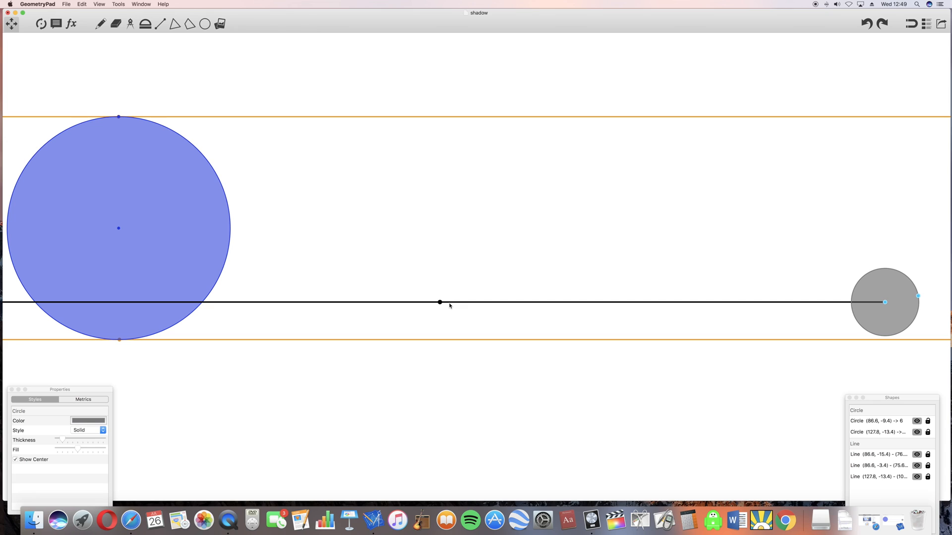
mouse_move(906, 304)
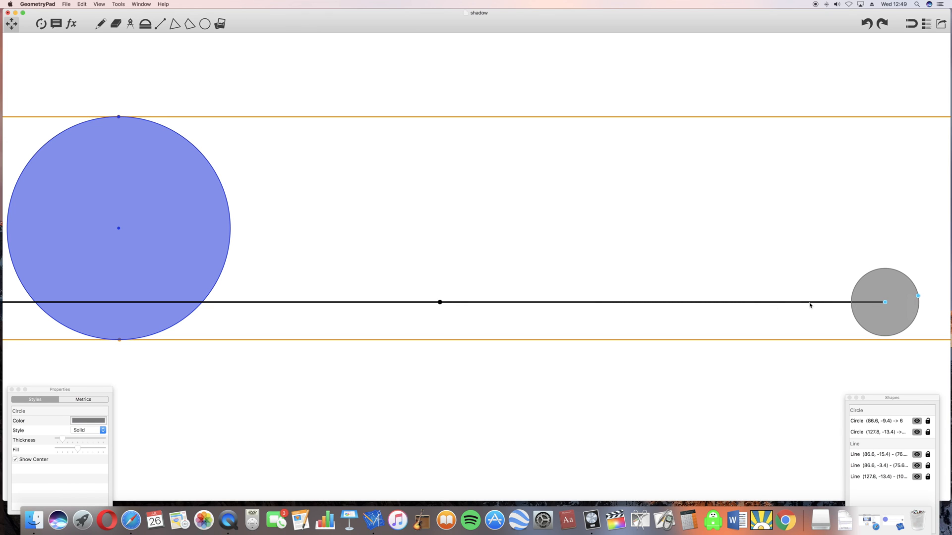
mouse_move(333, 304)
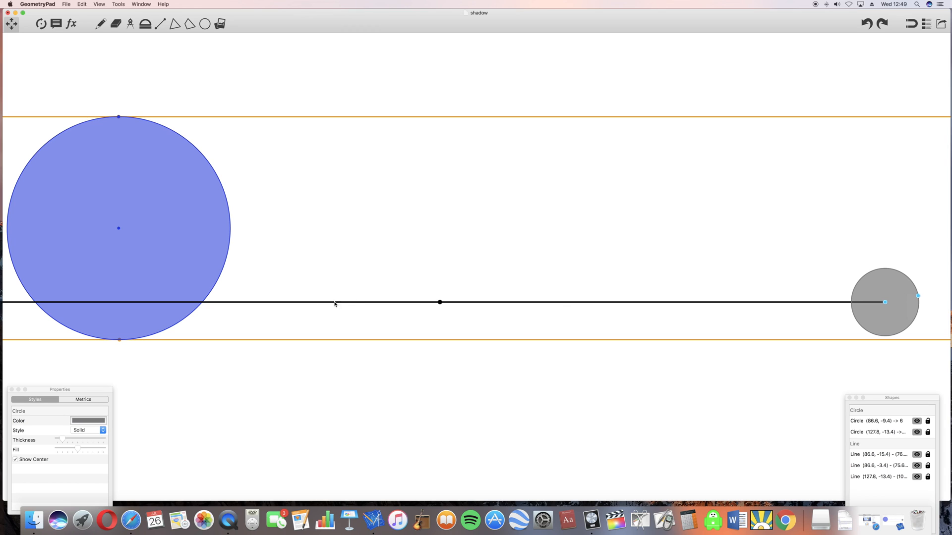
mouse_move(201, 304)
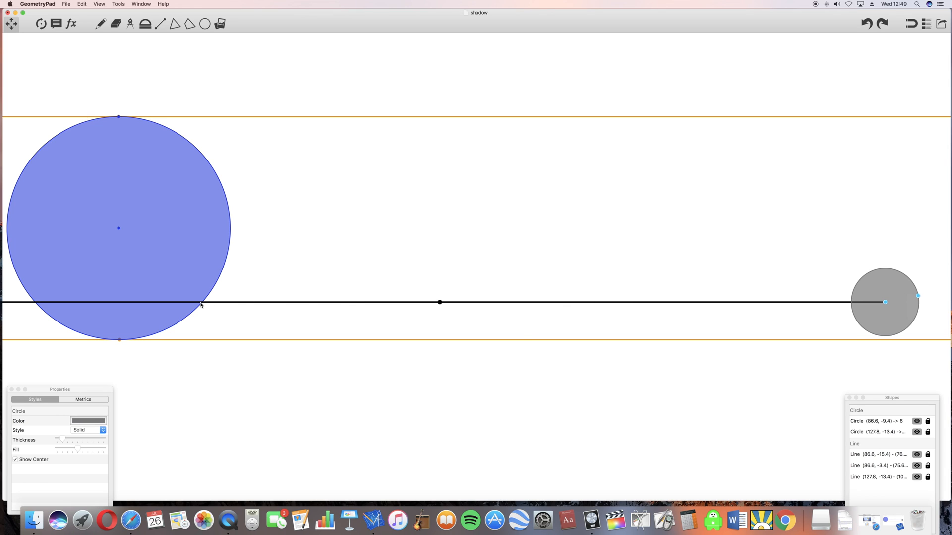
drag(884, 302, 886, 311)
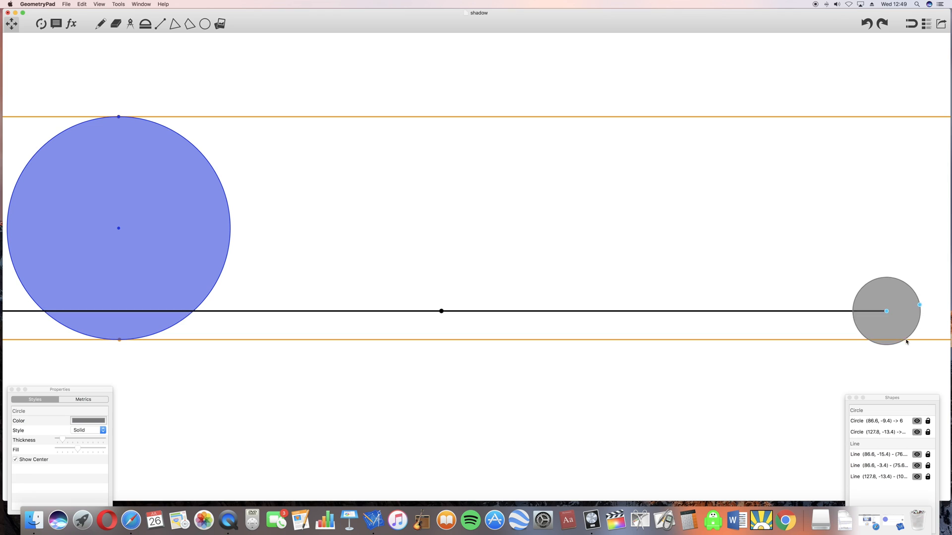
drag(887, 312, 887, 368)
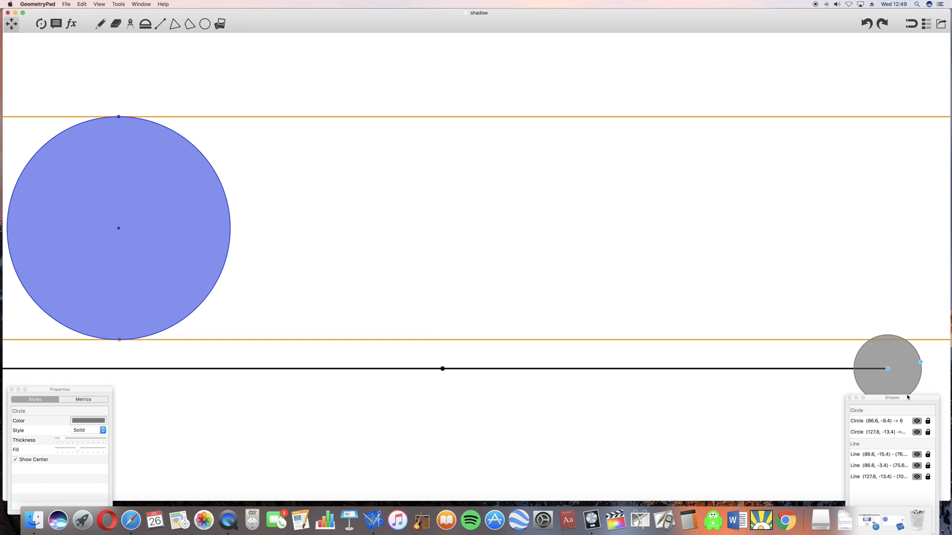
drag(887, 369, 886, 347)
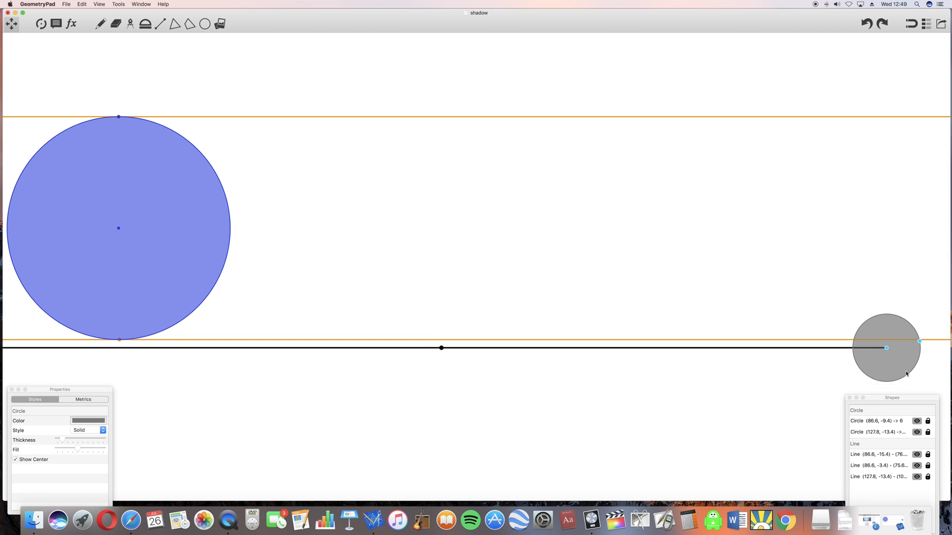
- Sweep the moon so its shadow crosses Earth's bottom, centre and top, ending at the lower boundary
drag(886, 348, 887, 272)
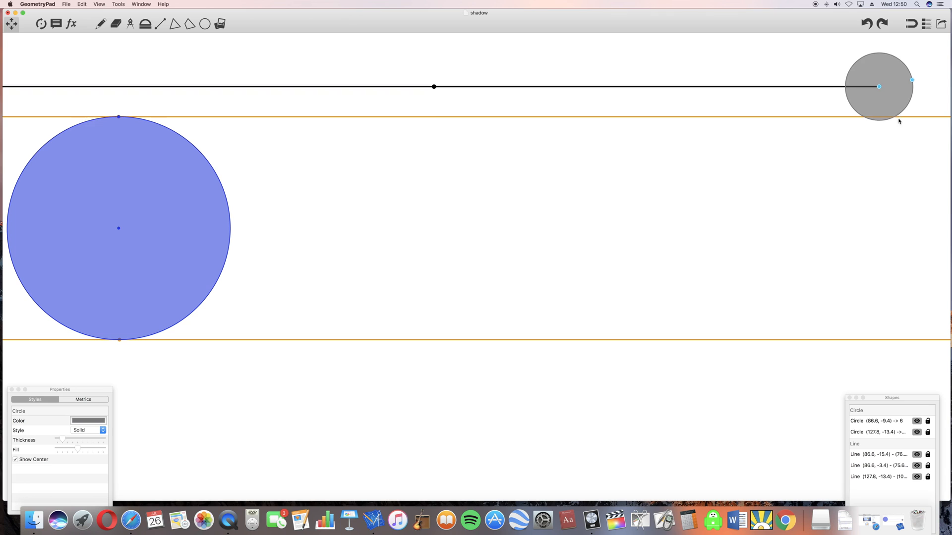
drag(879, 86, 883, 355)
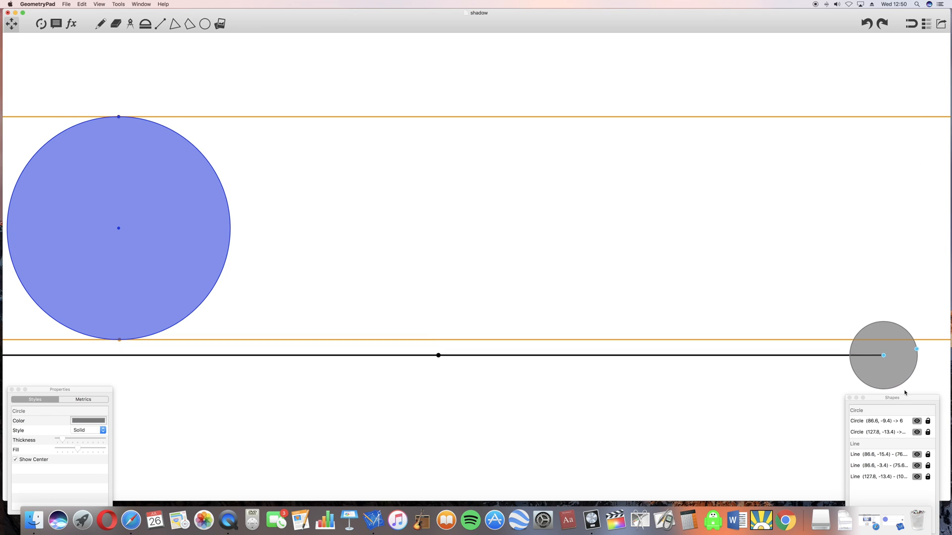
drag(883, 355, 888, 321)
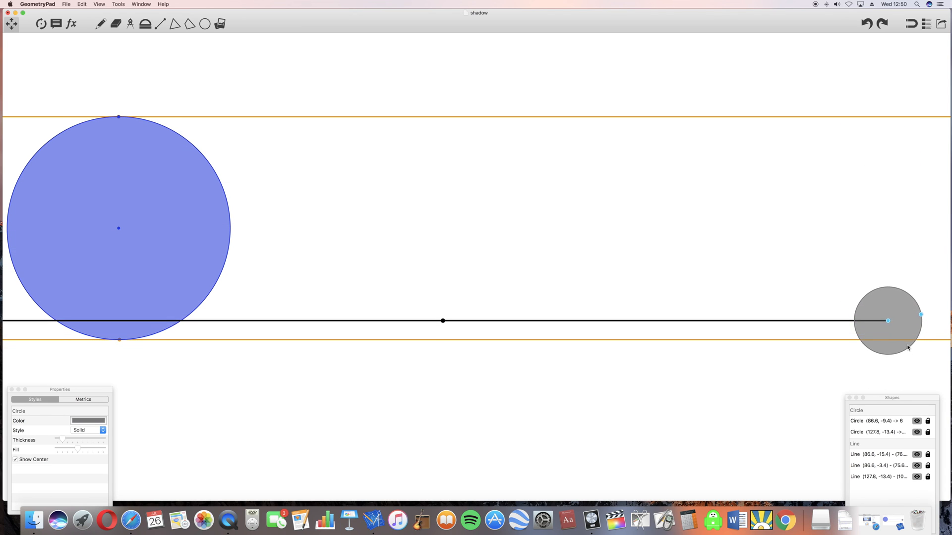
drag(888, 321, 883, 232)
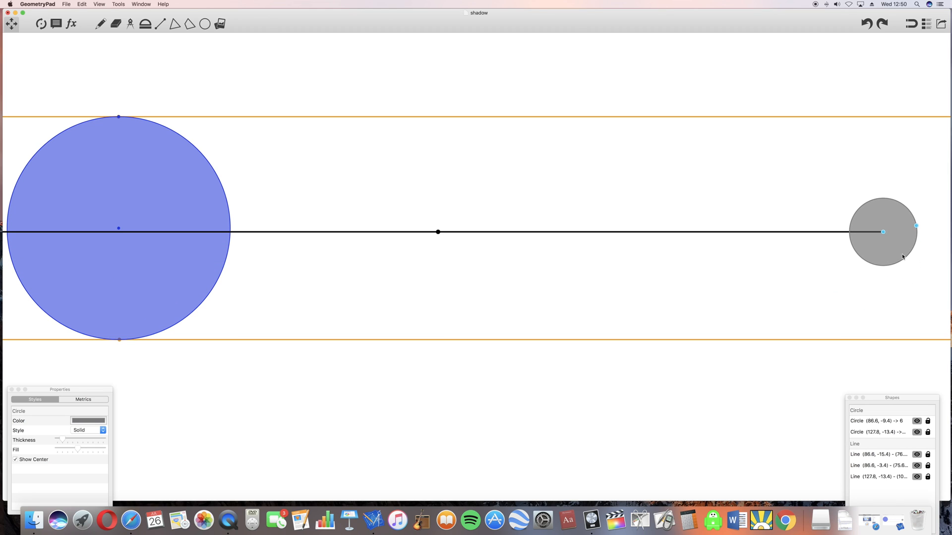
drag(883, 232, 886, 197)
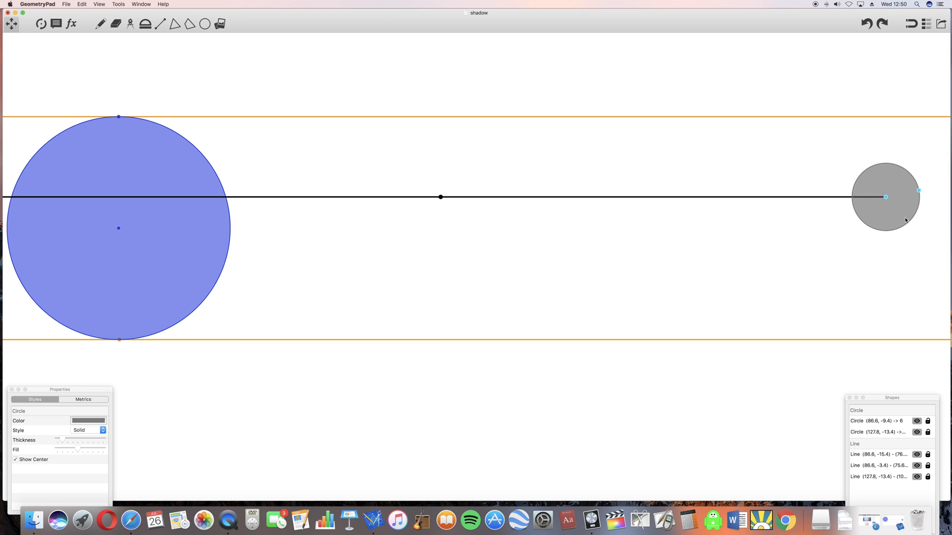
drag(886, 197, 886, 125)
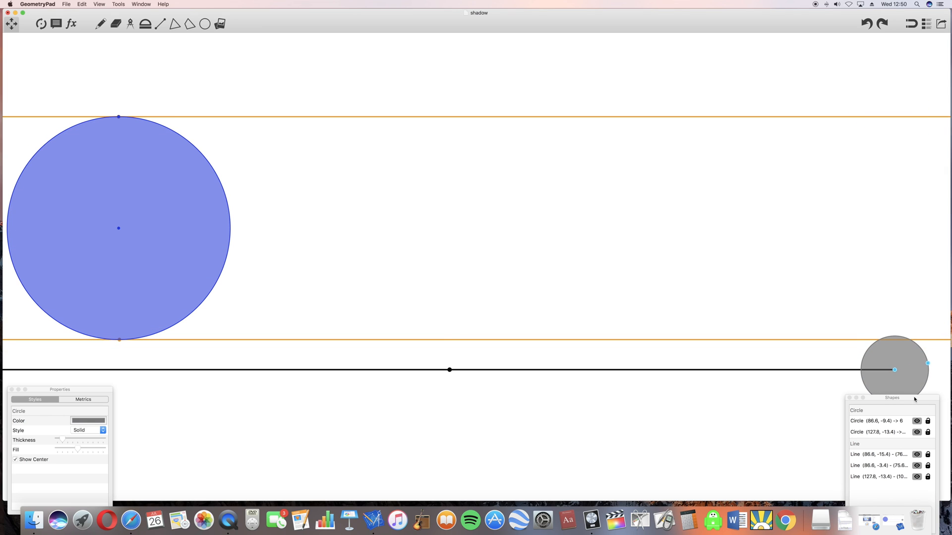
drag(894, 369, 909, 306)
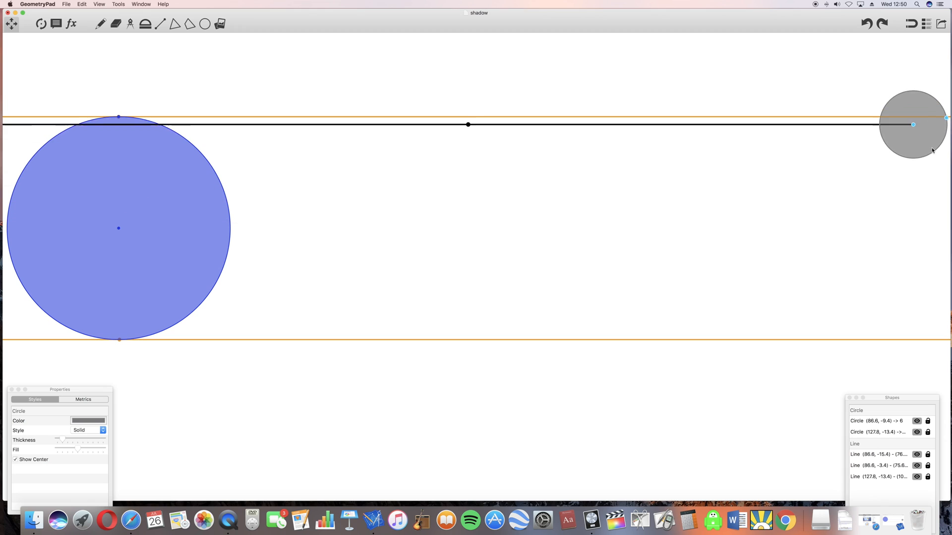
drag(913, 124, 912, 349)
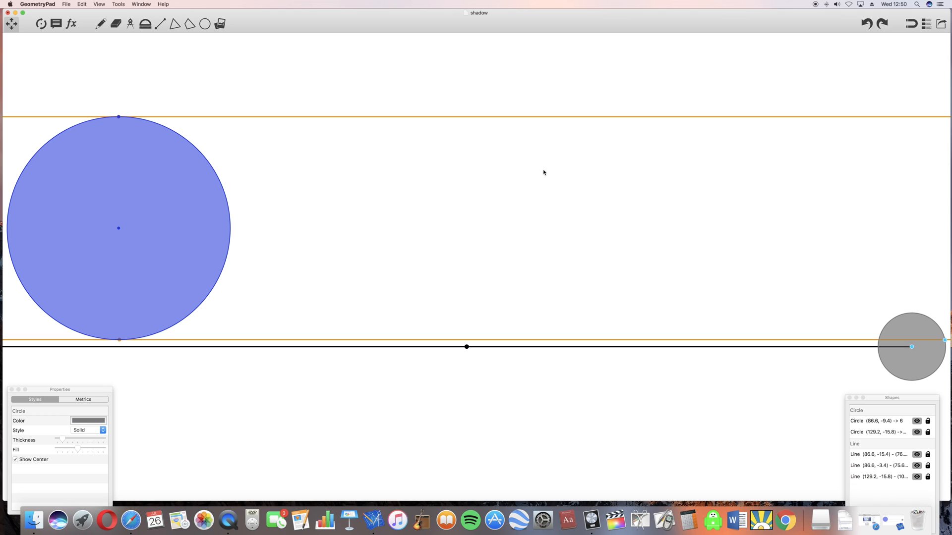
mouse_move(125, 222)
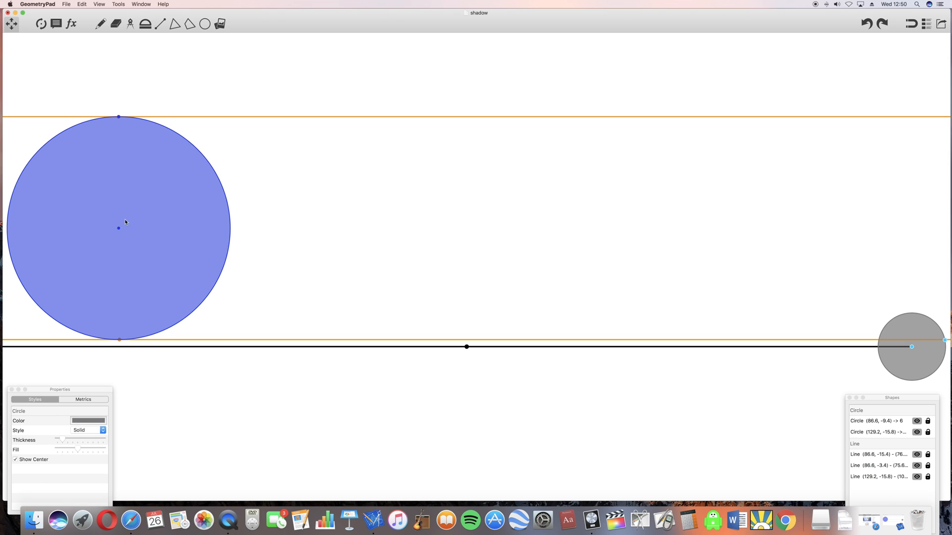
mouse_move(118, 231)
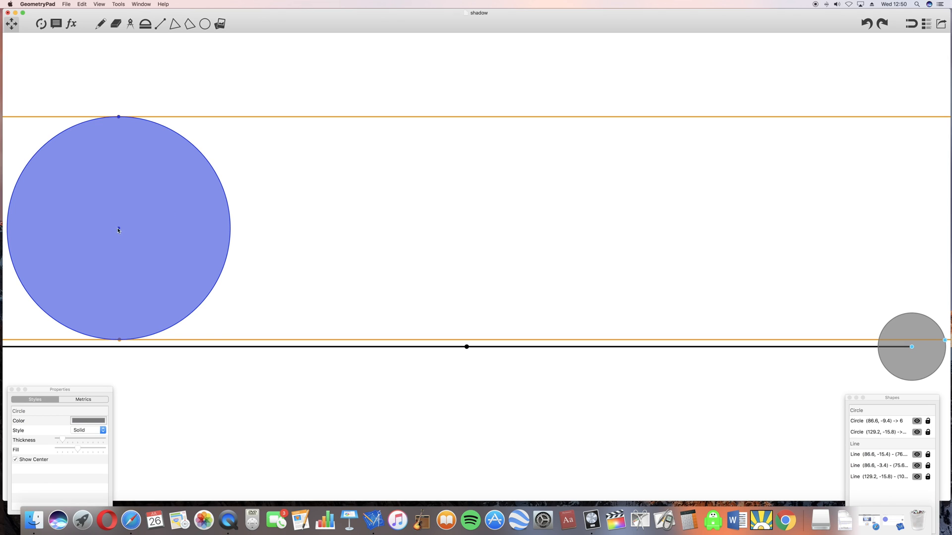
mouse_move(93, 106)
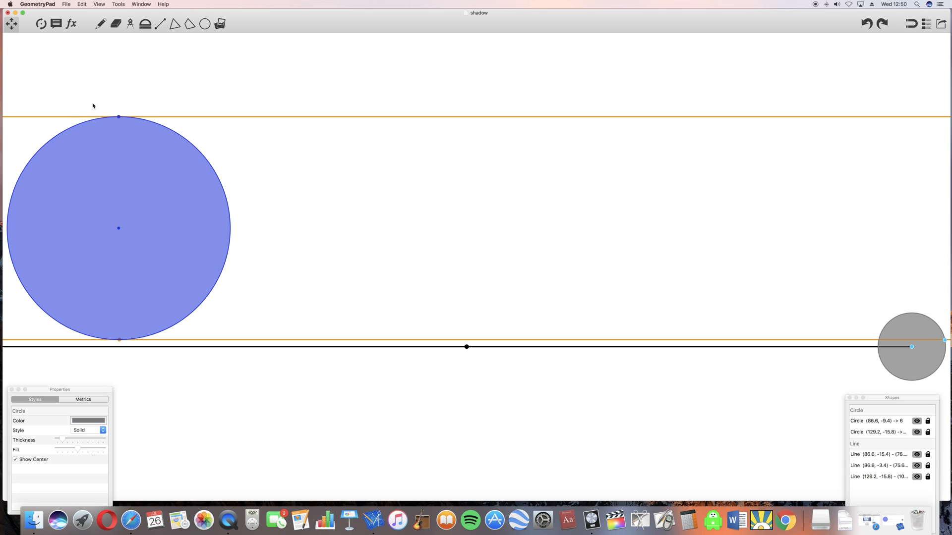
mouse_move(161, 338)
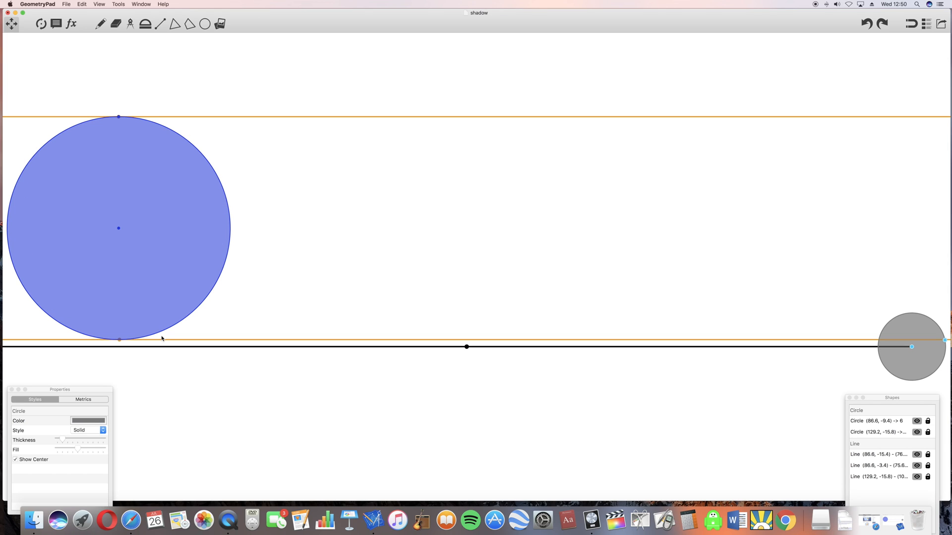
mouse_move(157, 335)
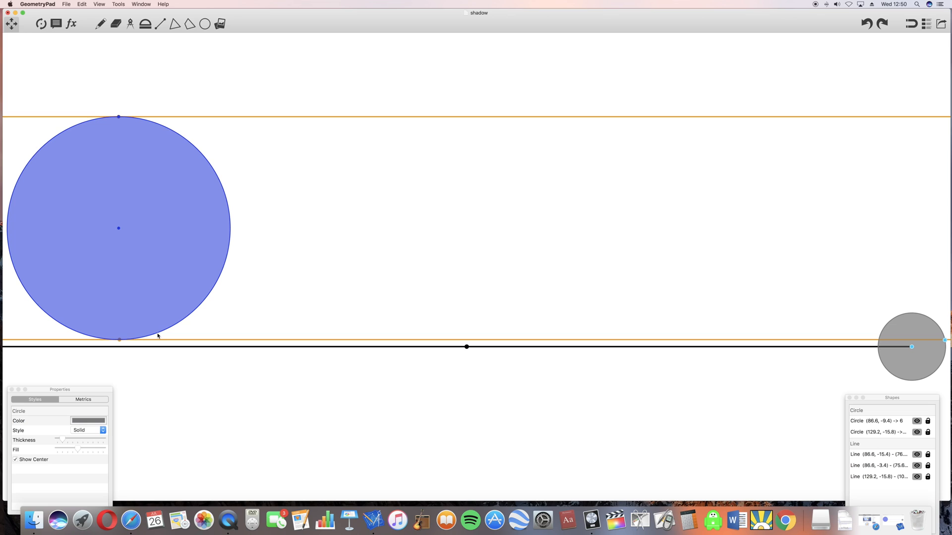
mouse_move(203, 316)
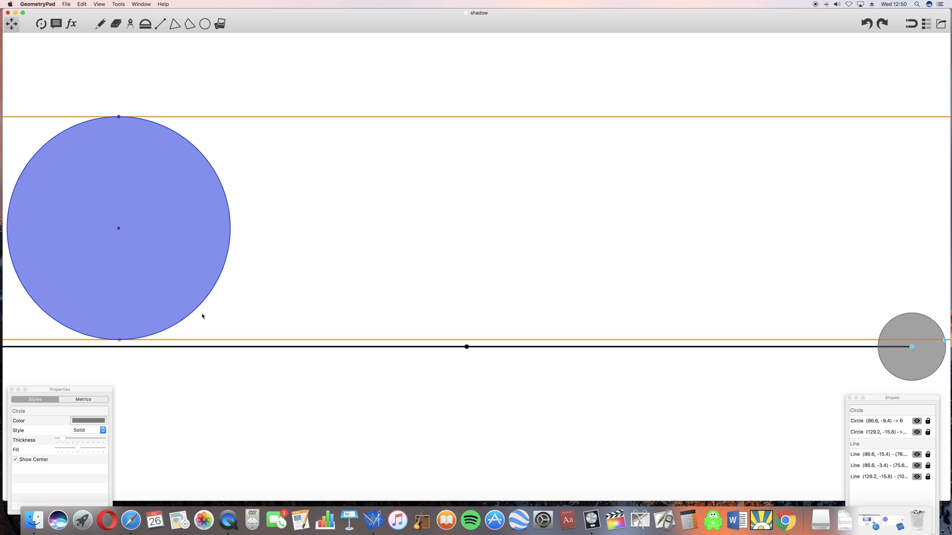
mouse_move(243, 194)
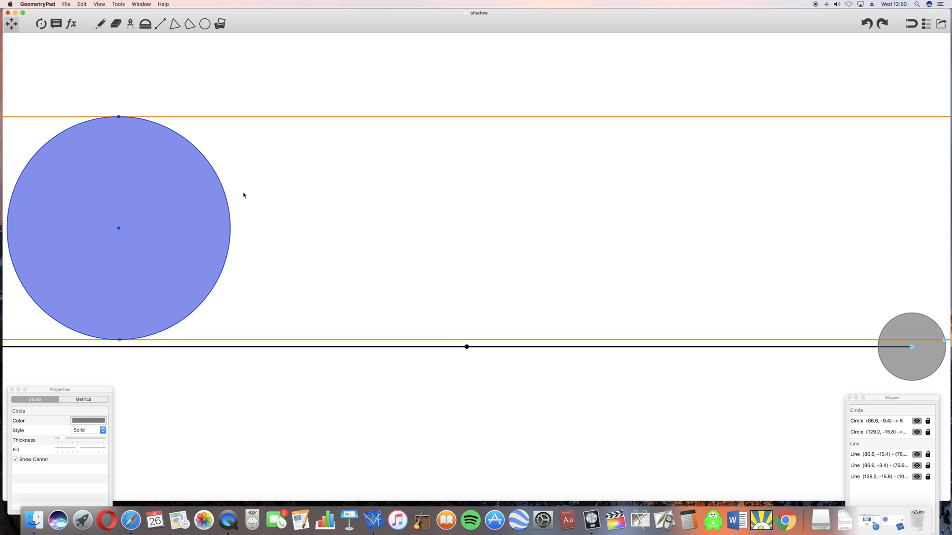
mouse_move(230, 237)
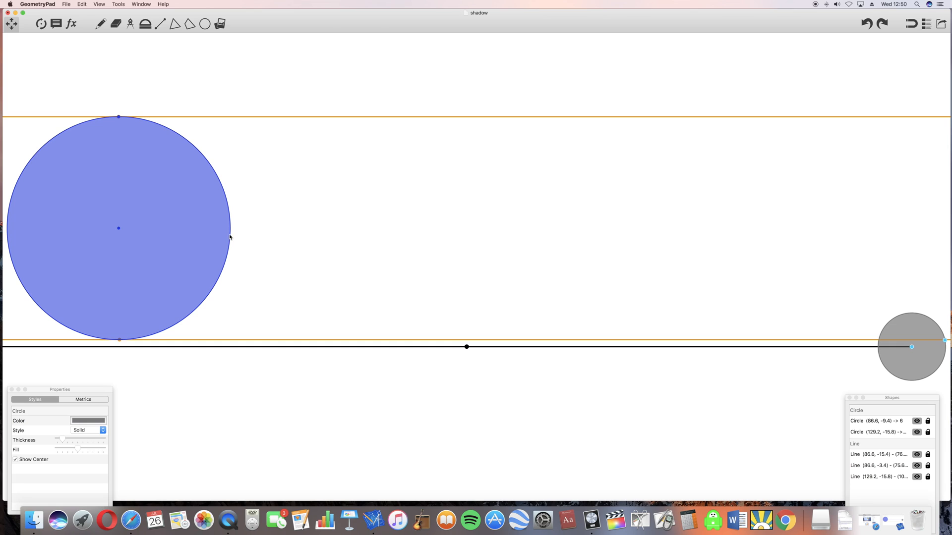
mouse_move(233, 237)
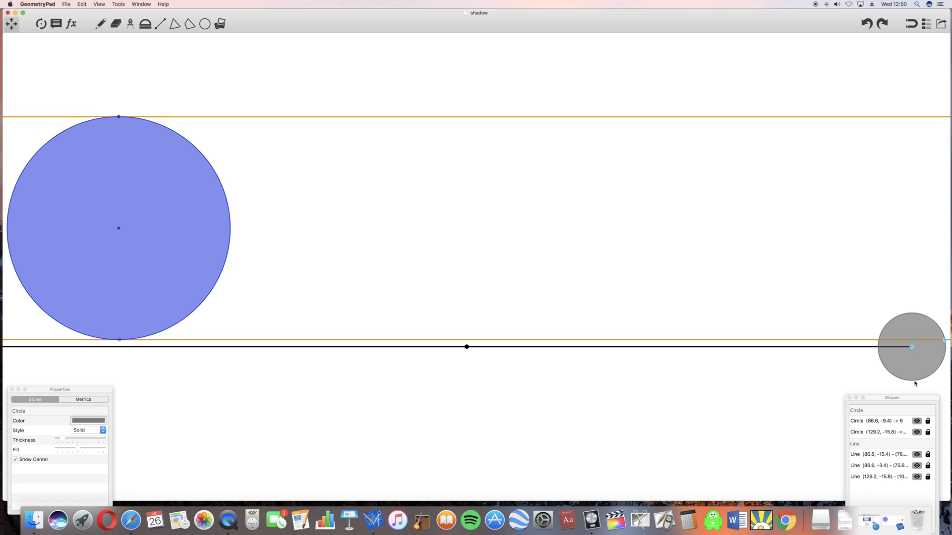
- Raise the shadow moon to Earth's top edge, then drag the overhead moon just below centre
drag(911, 346, 908, 307)
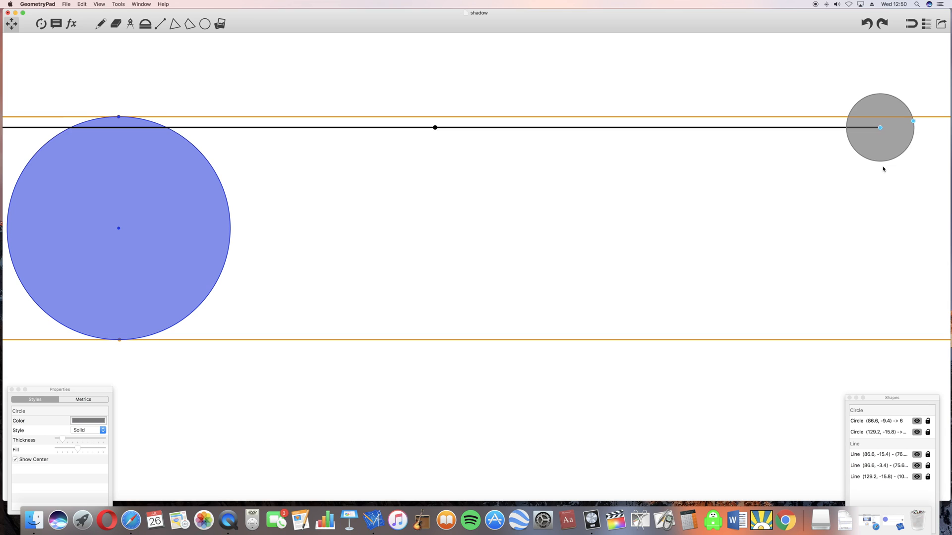
drag(879, 127, 868, 279)
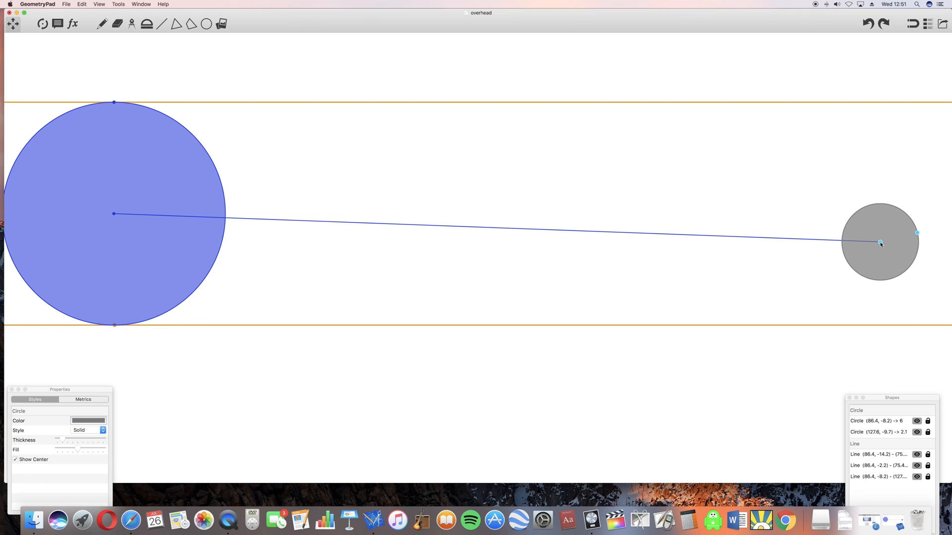
- Sweep the overhead moon between Earth's top and bottom edge lines, ending just above the lower line near (128.2, -13.7)
drag(879, 243, 883, 318)
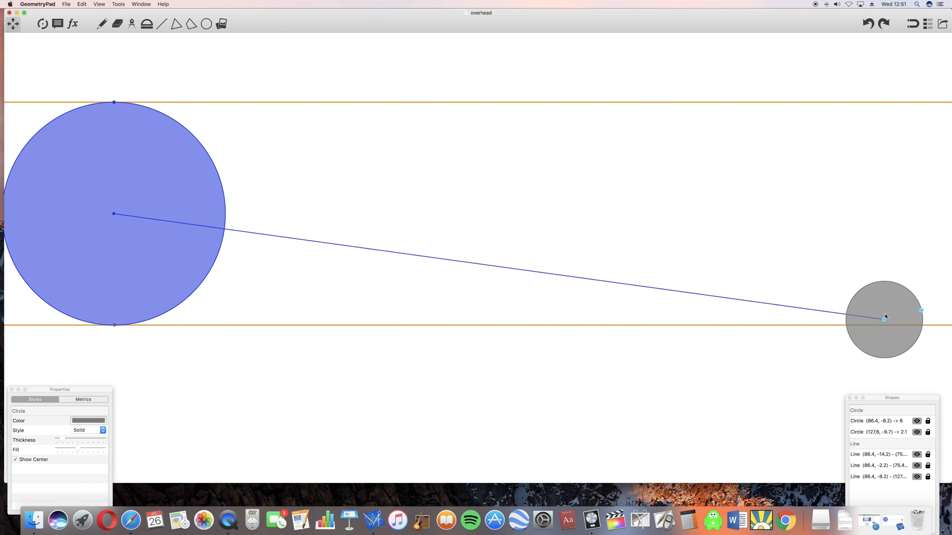
drag(884, 319, 884, 313)
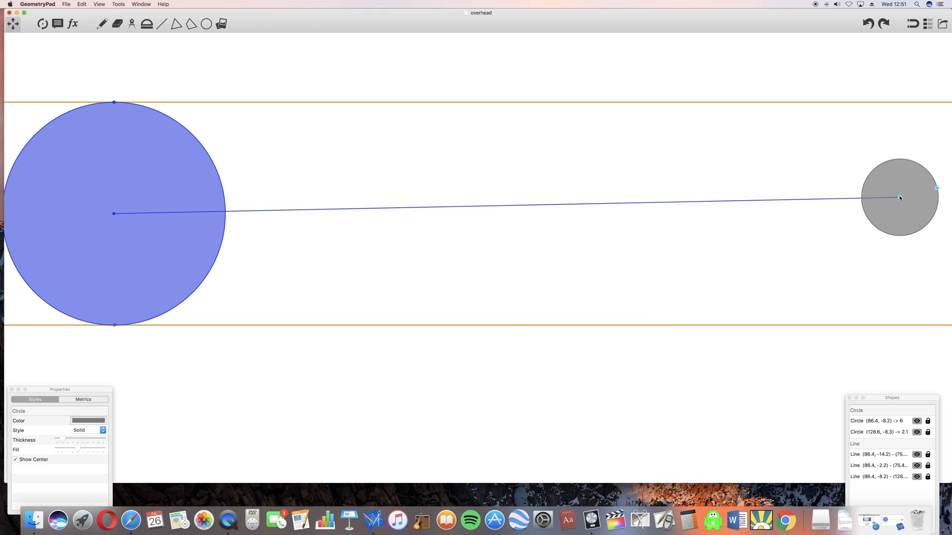
drag(900, 198, 878, 103)
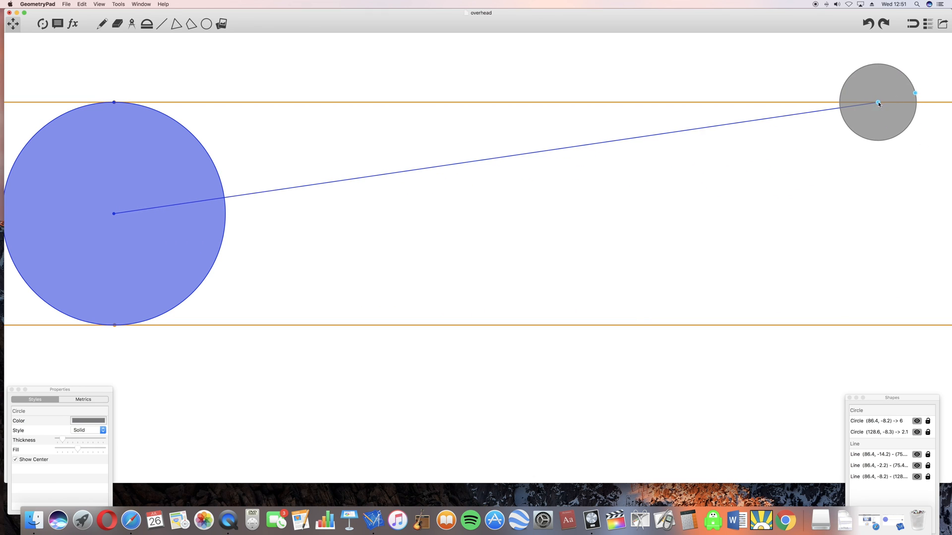
drag(878, 102, 887, 294)
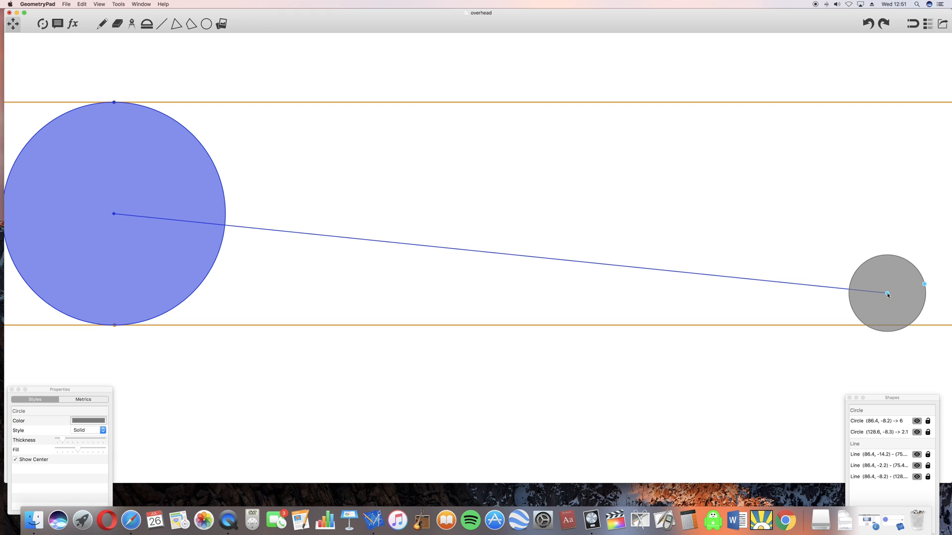
drag(887, 295, 887, 174)
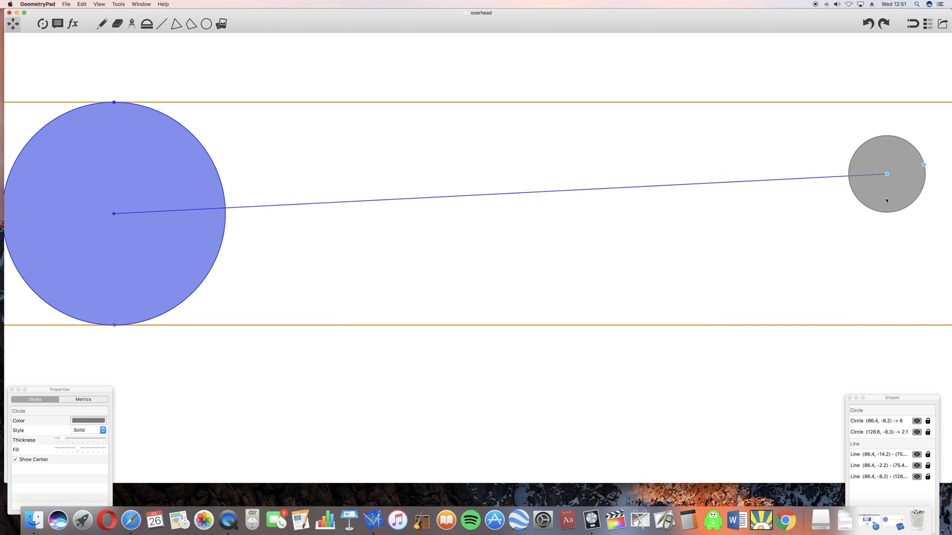
drag(886, 174, 891, 325)
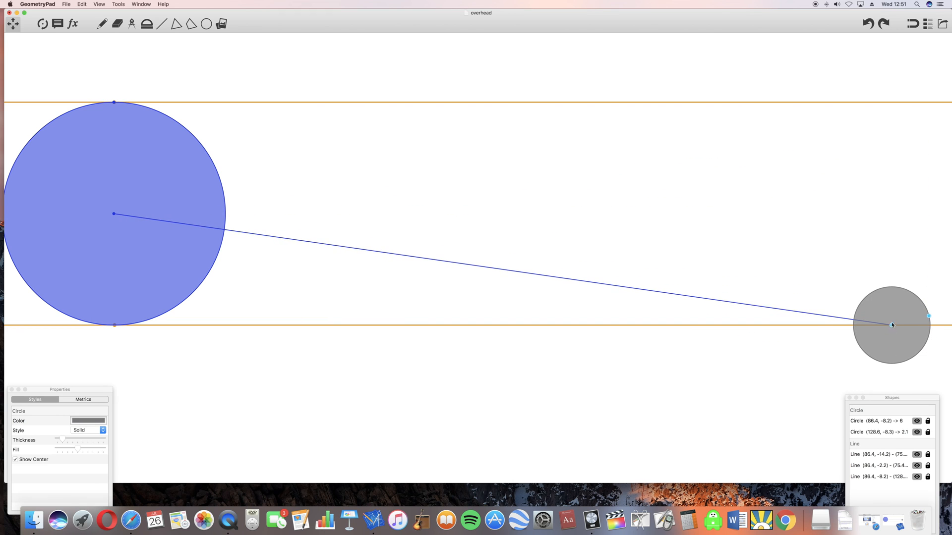
drag(891, 325, 892, 316)
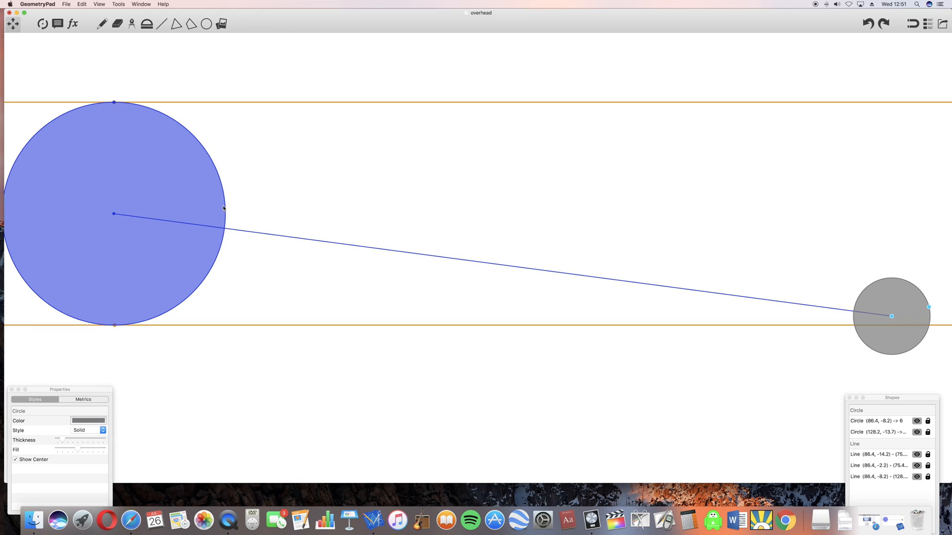
mouse_move(226, 235)
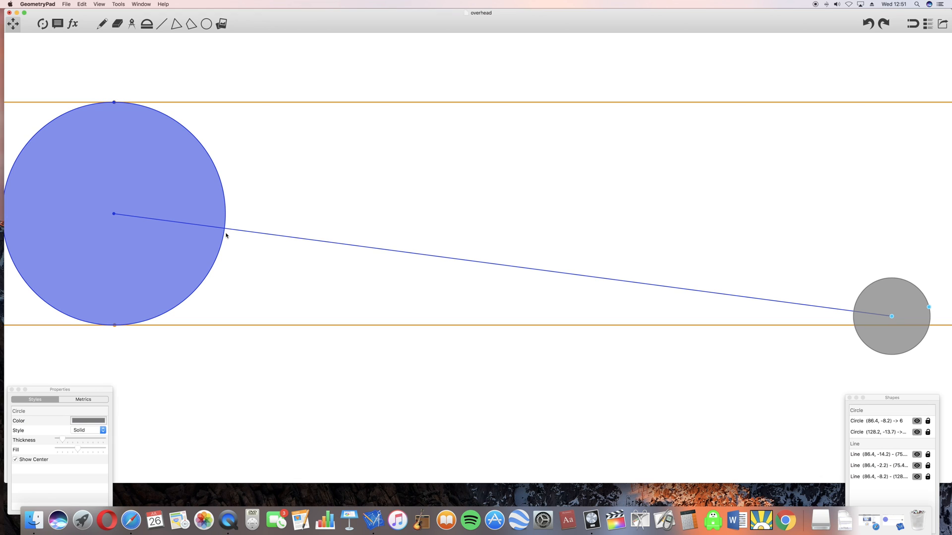
mouse_move(230, 182)
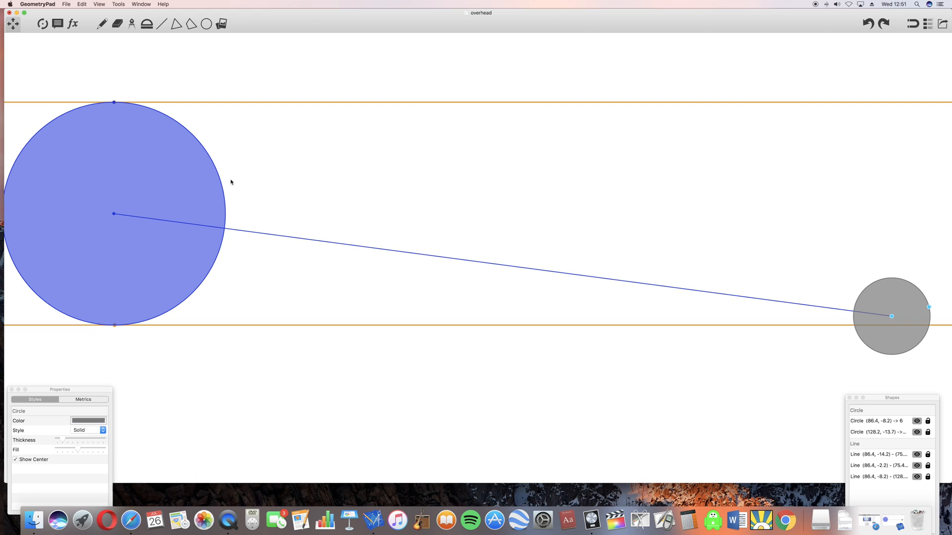
mouse_move(213, 164)
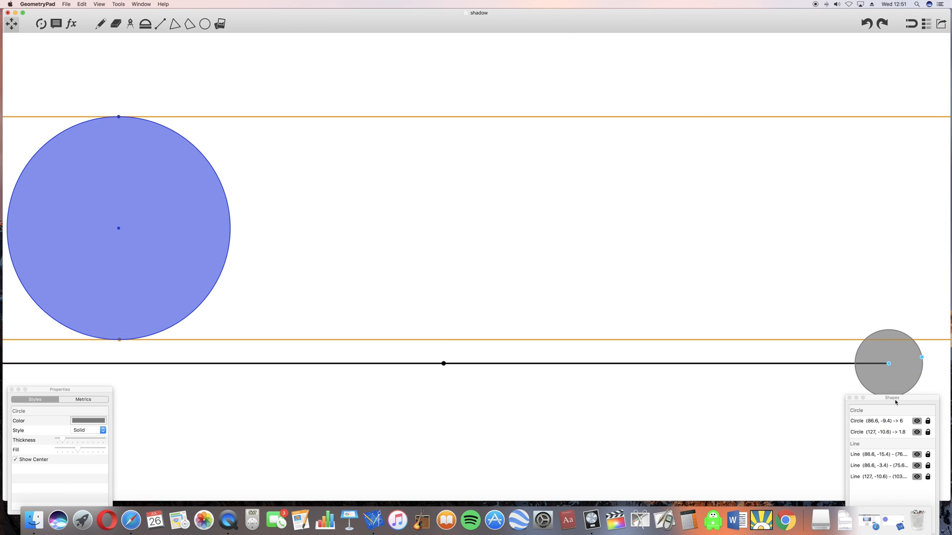
- Move the shadow moon from Earth's bottom edge through centre level up near the top orange line
drag(888, 363, 886, 327)
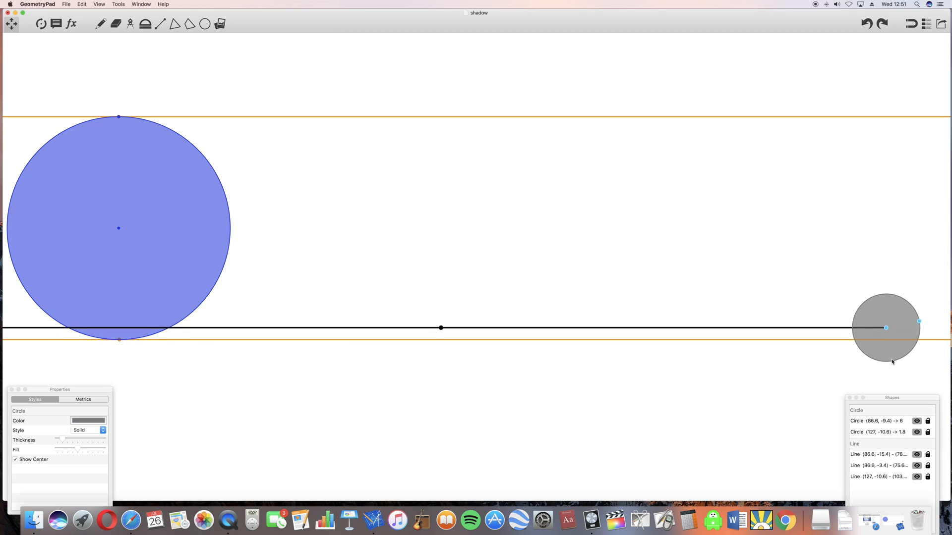
drag(887, 328, 887, 314)
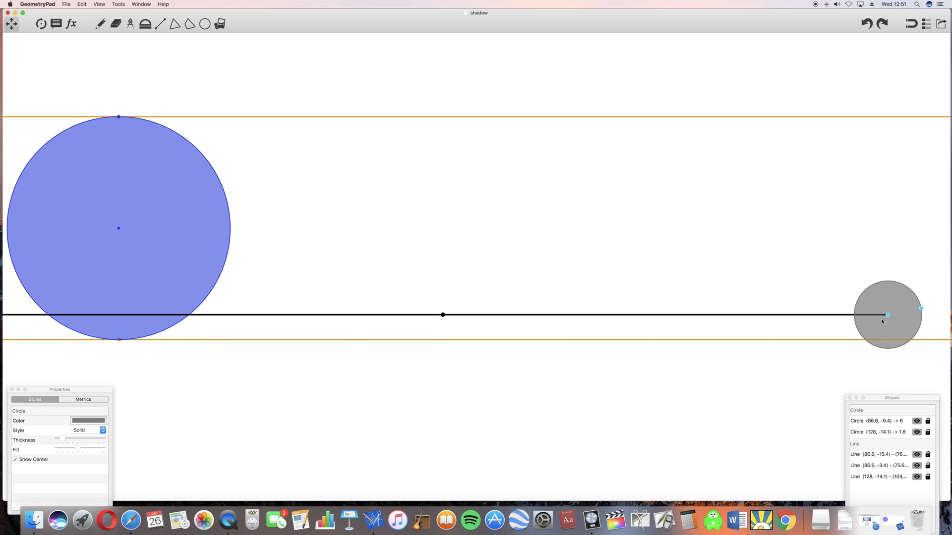
mouse_move(878, 316)
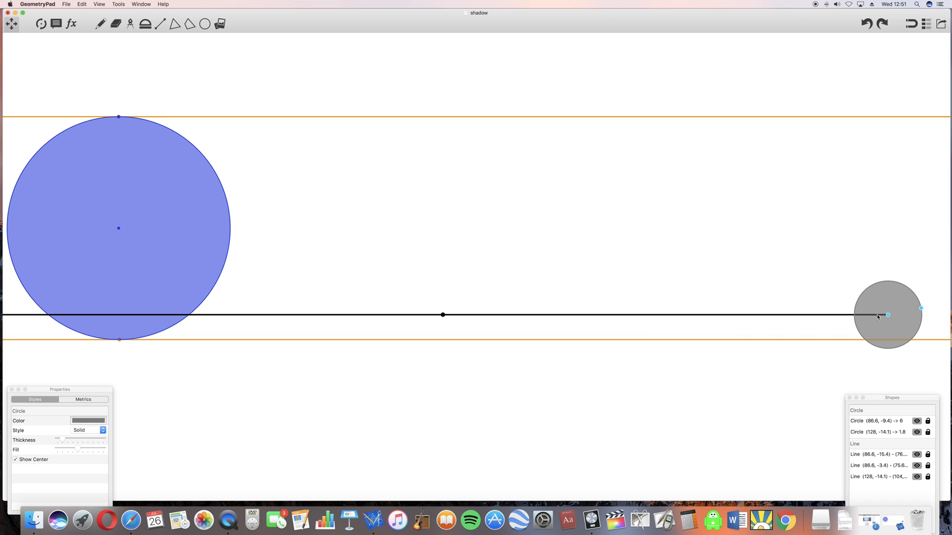
mouse_move(179, 319)
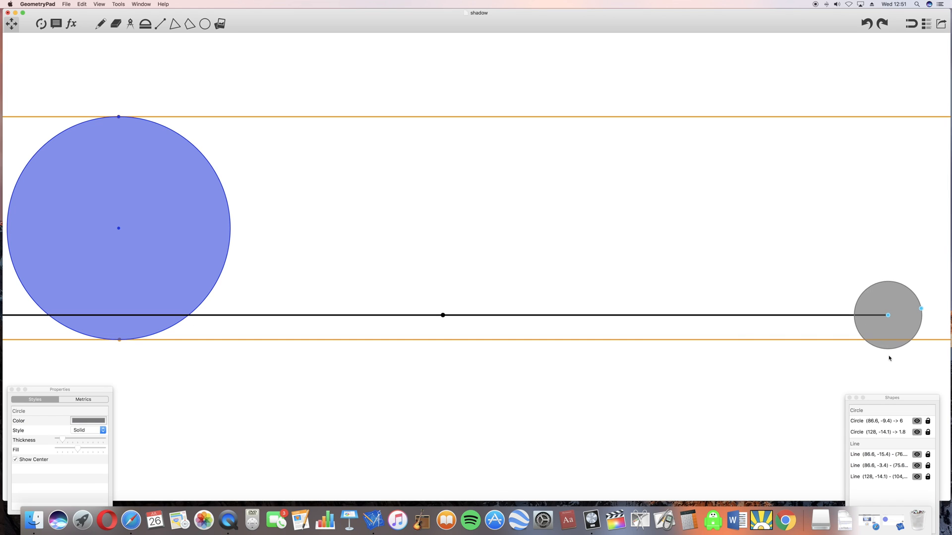
drag(887, 315, 894, 335)
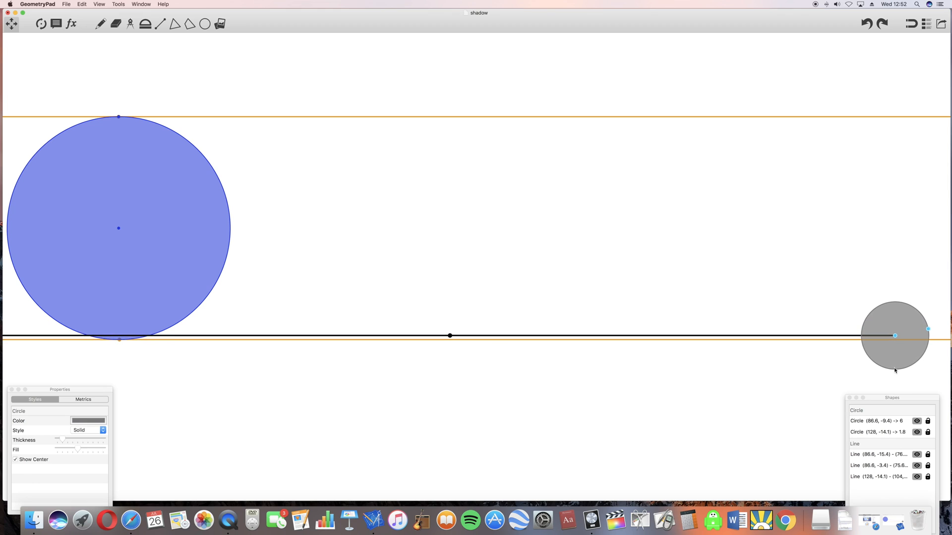
drag(894, 336, 892, 219)
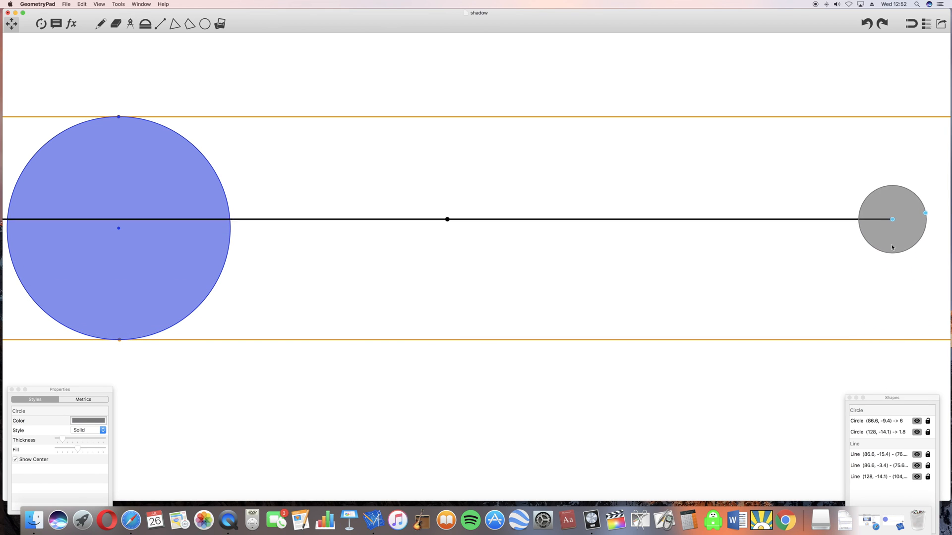
drag(892, 219, 878, 133)
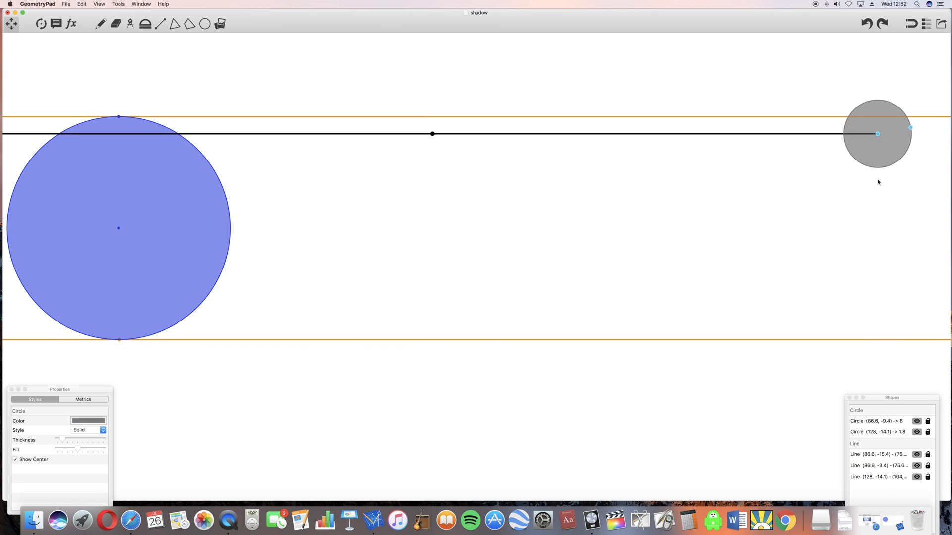